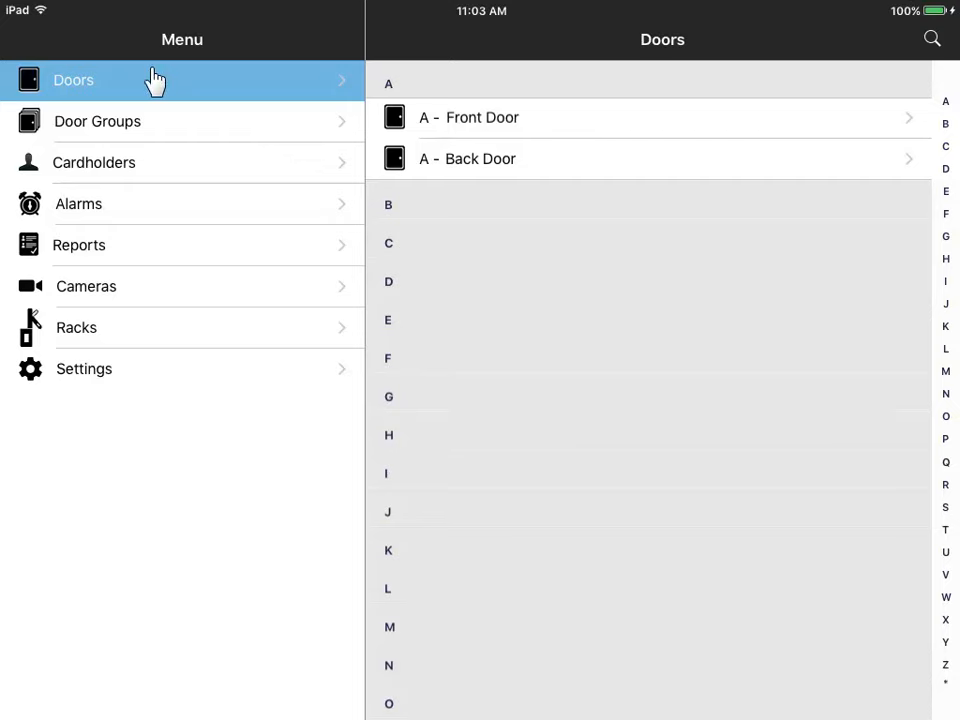
mouse_move(610, 160)
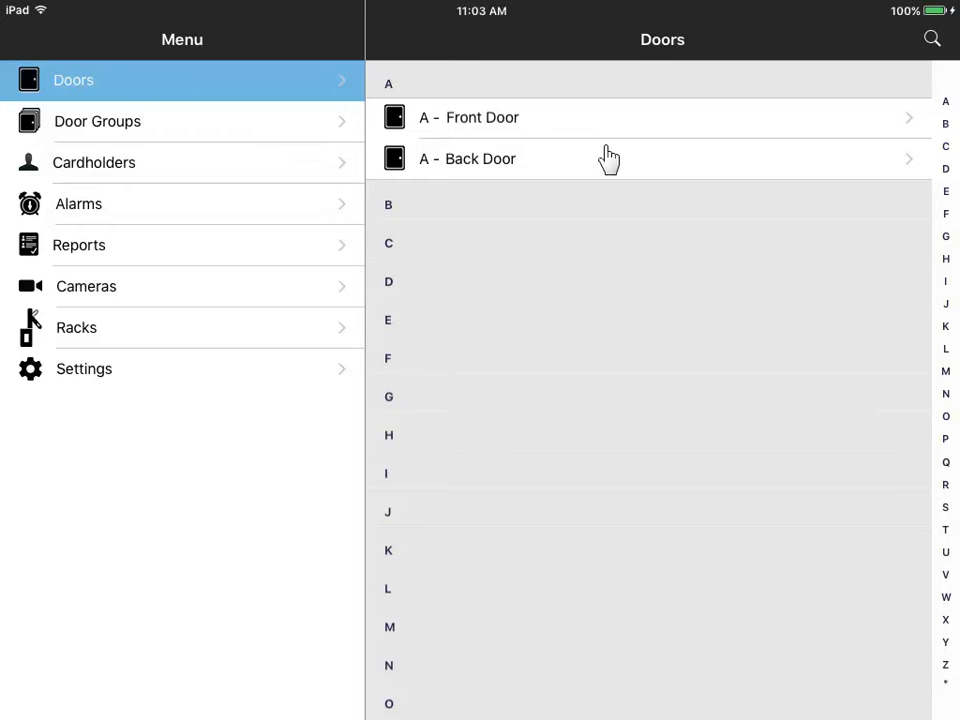
mouse_move(540, 90)
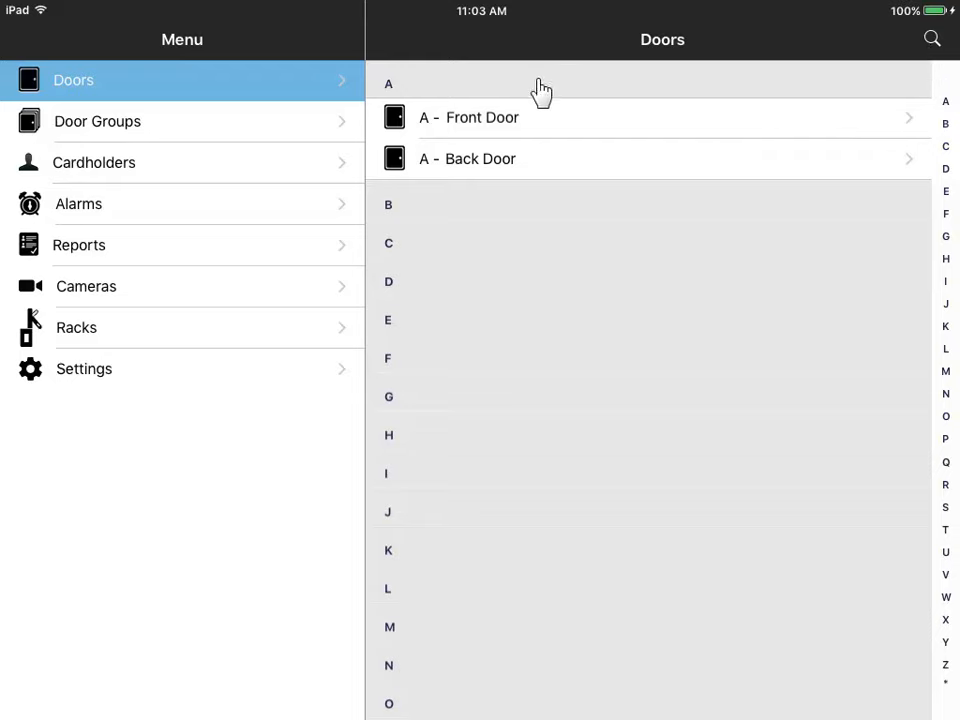
mouse_move(510, 125)
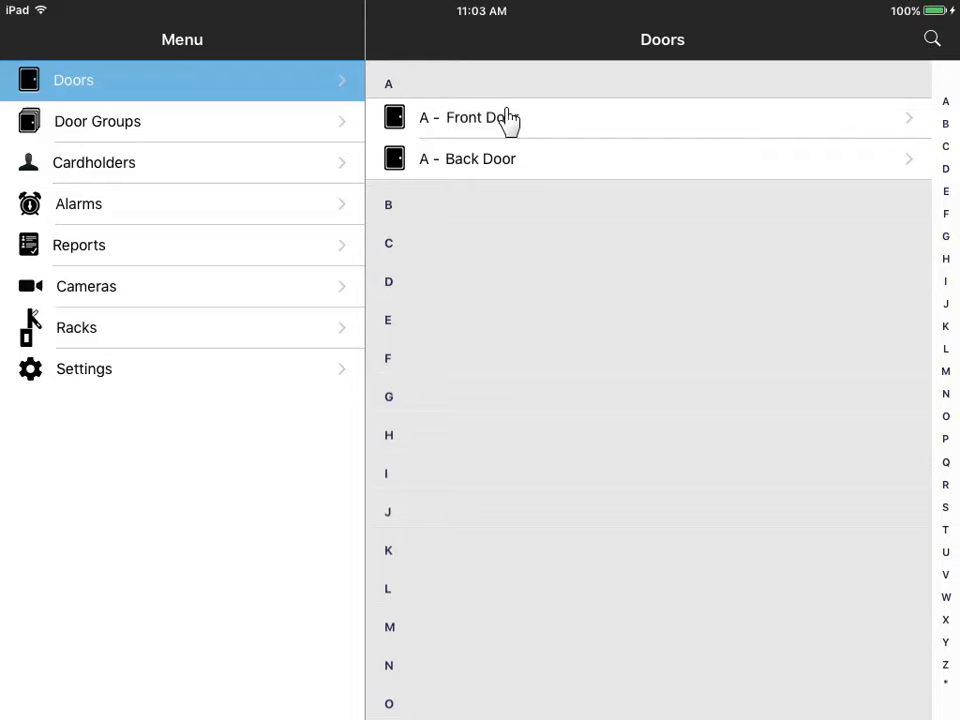
Step: Cycle A - Front Door through Unlocked and Locked Out, then back to Locked
click(467, 117)
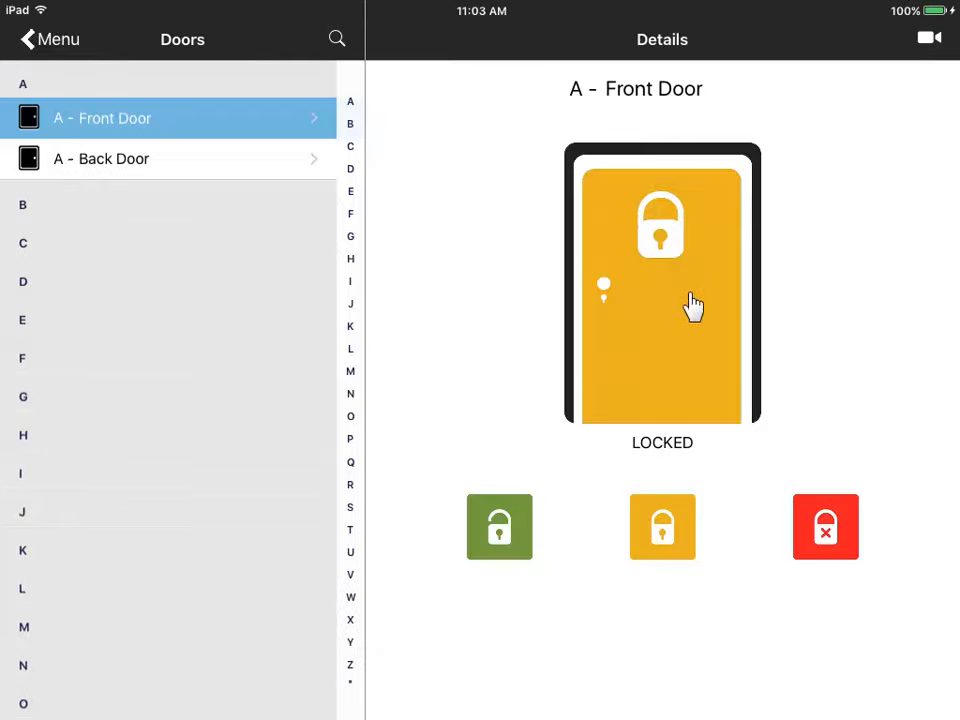
mouse_move(697, 363)
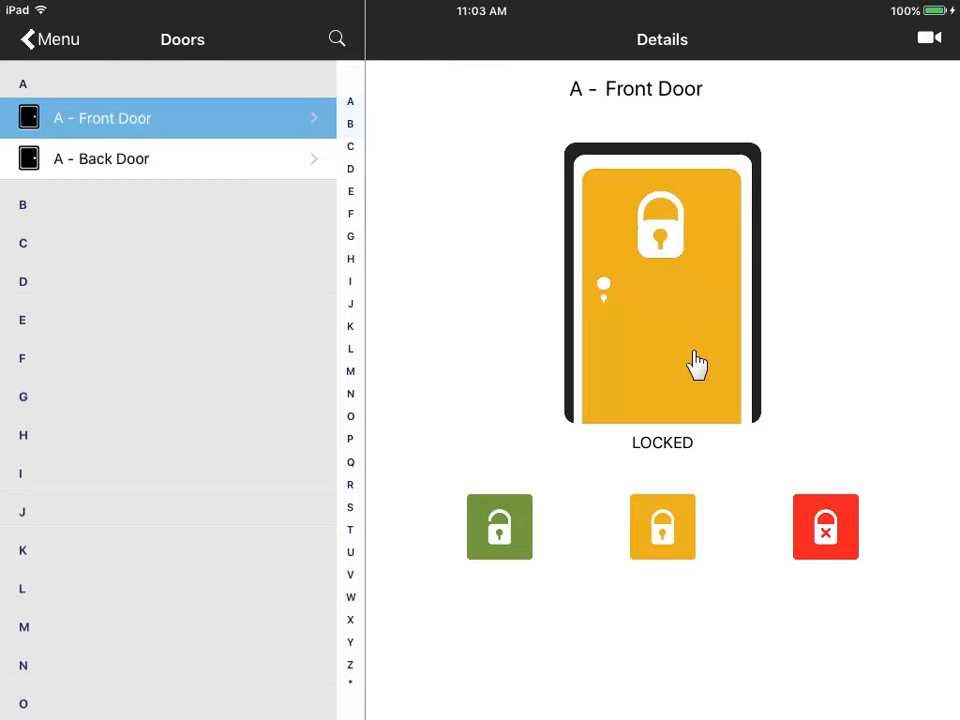
click(499, 527)
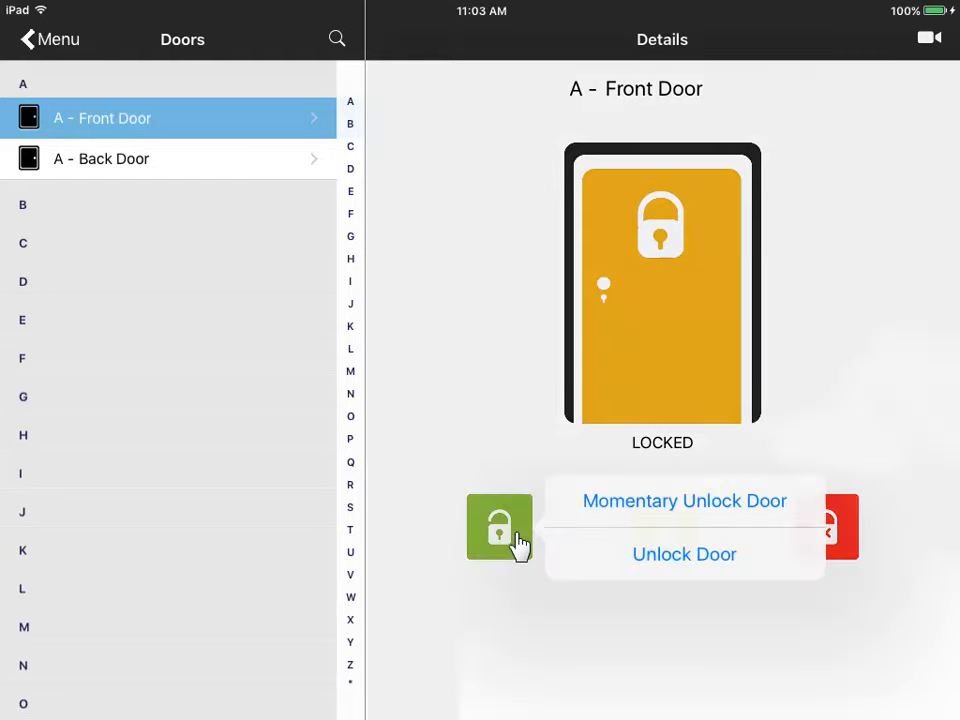
mouse_move(607, 563)
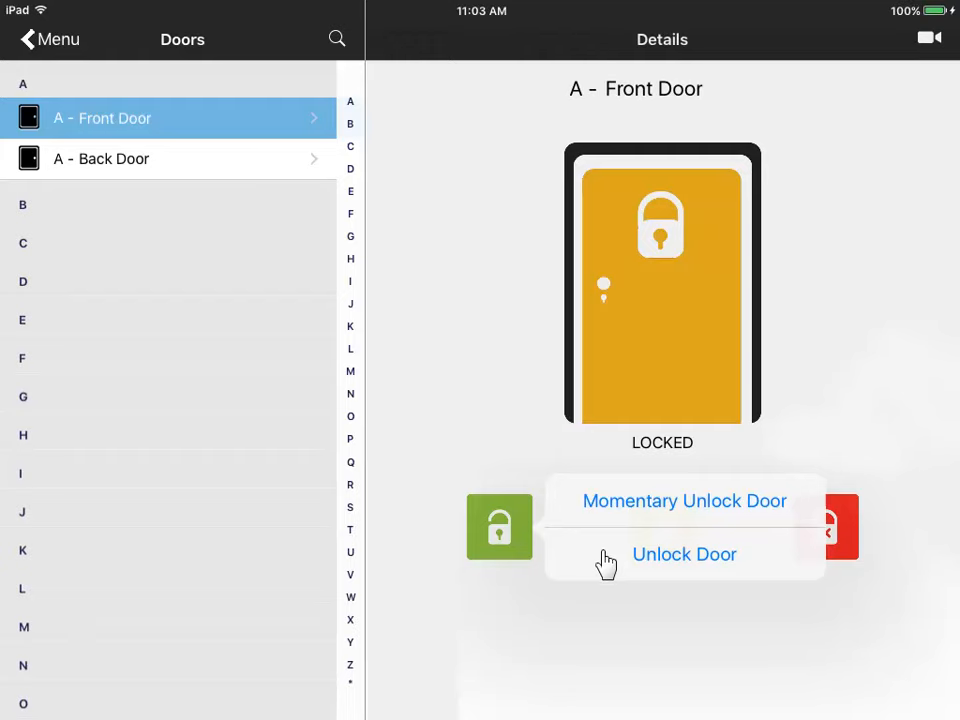
click(684, 554)
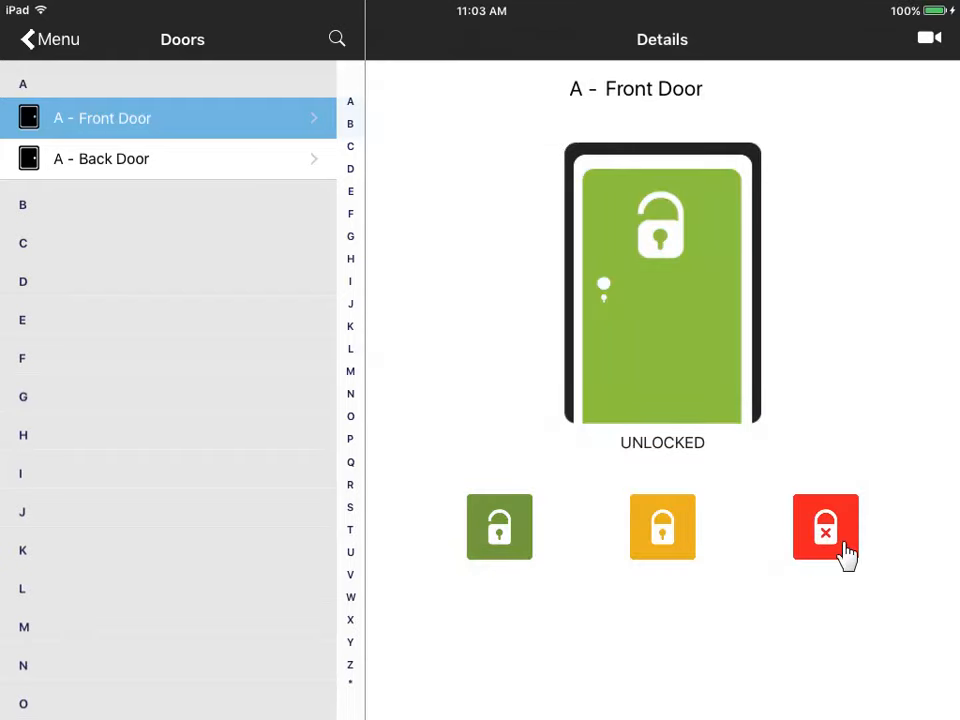
click(825, 527)
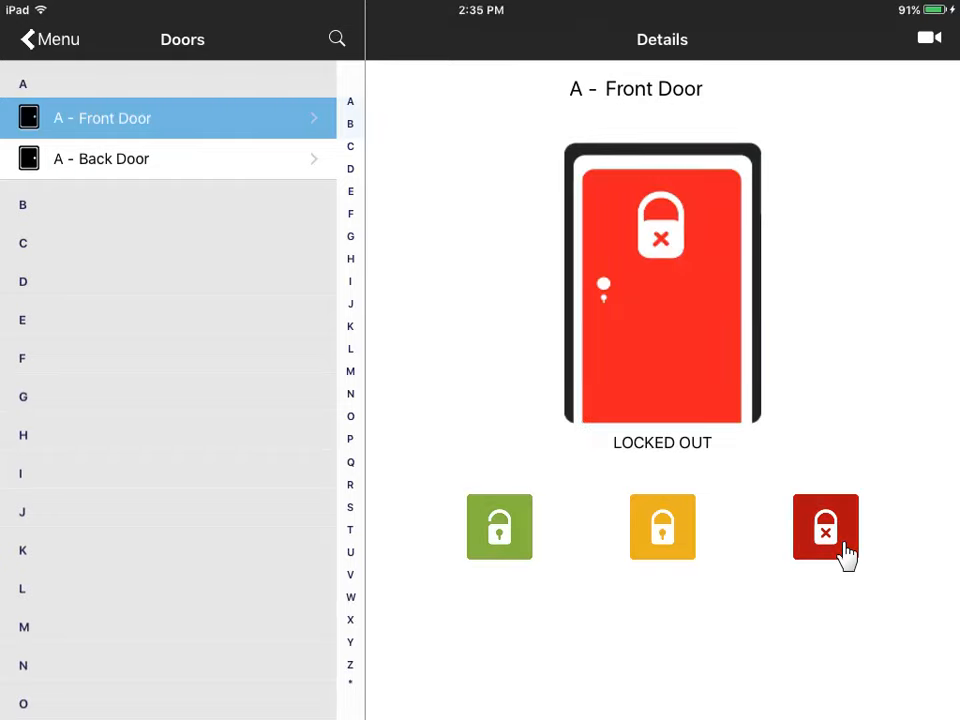
mouse_move(662, 550)
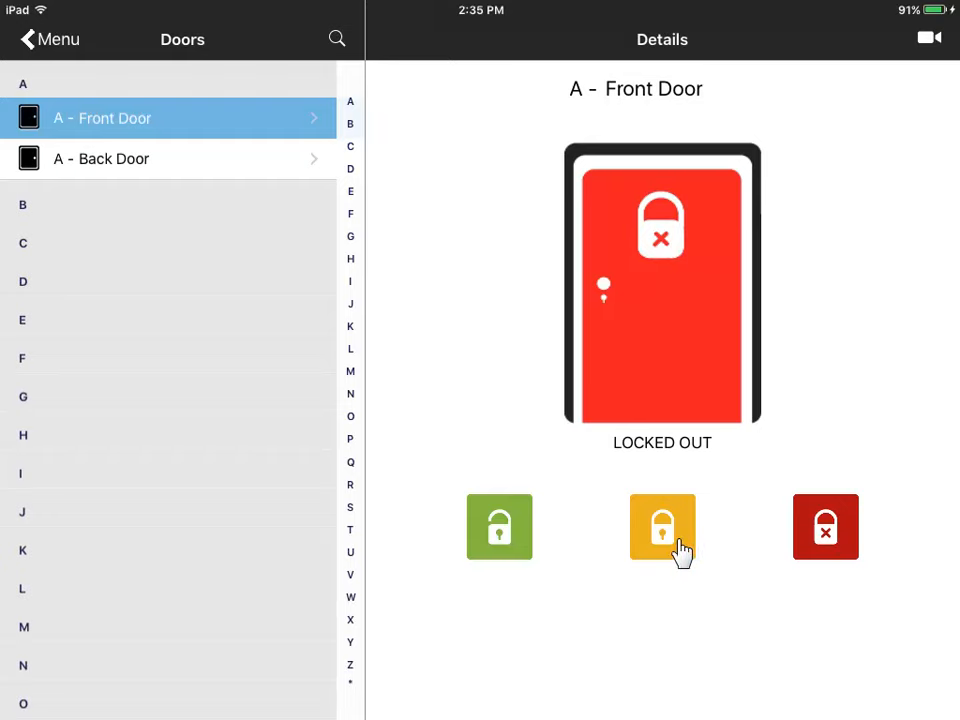
click(662, 527)
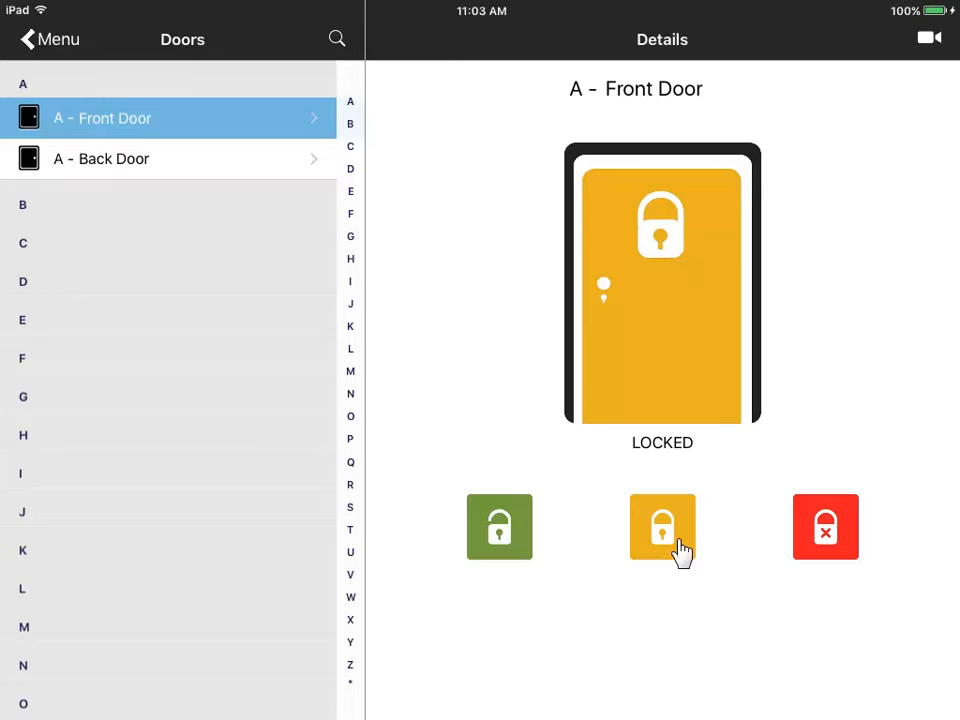
mouse_move(922, 45)
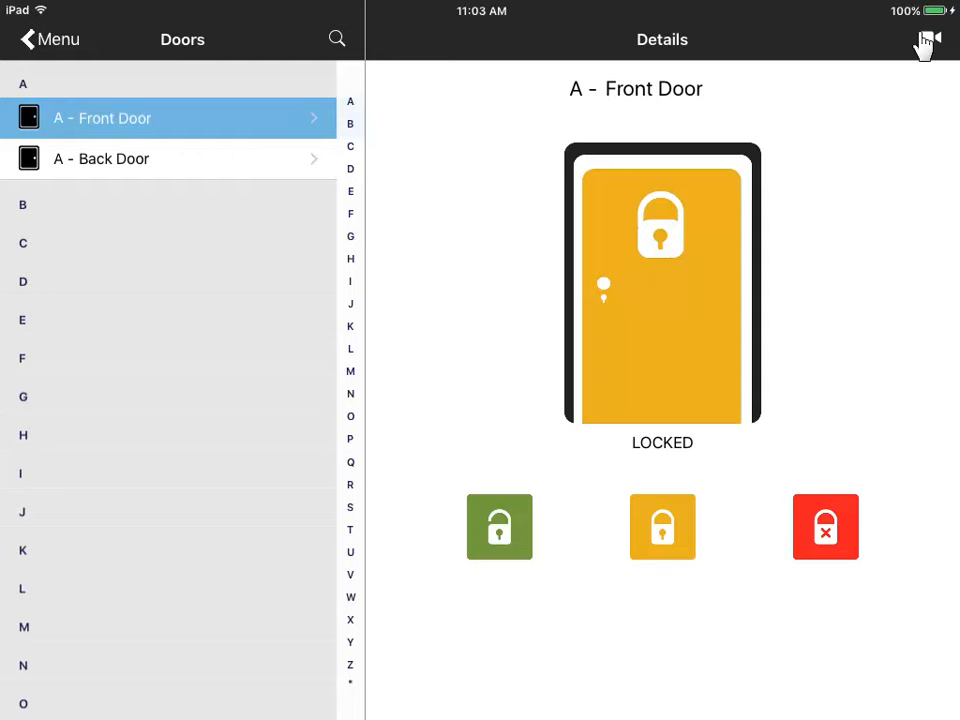
click(929, 38)
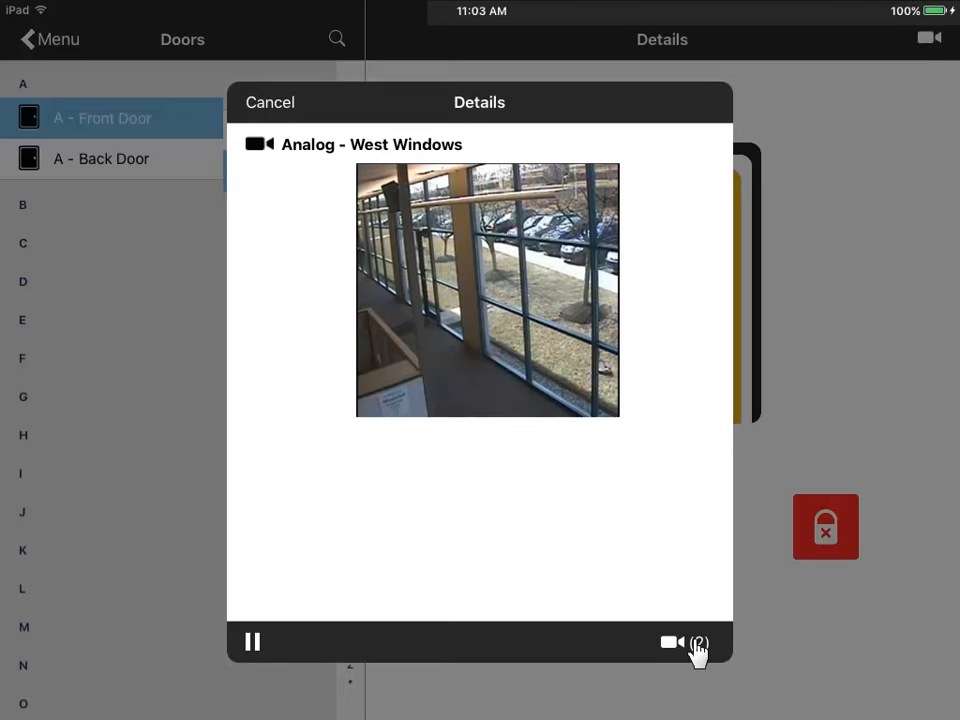
click(672, 642)
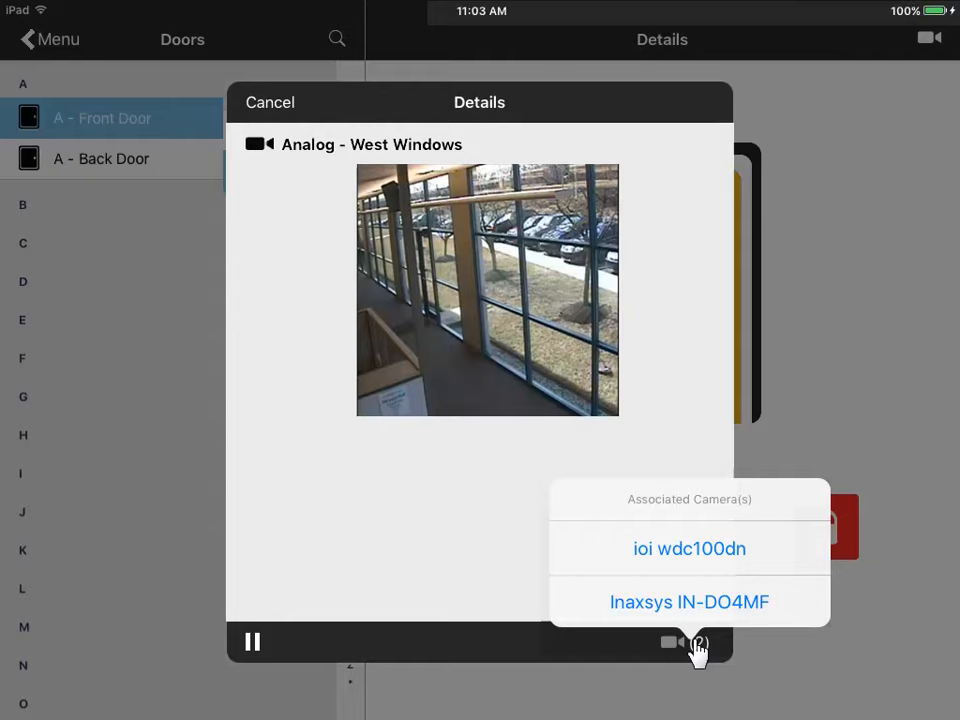
click(270, 102)
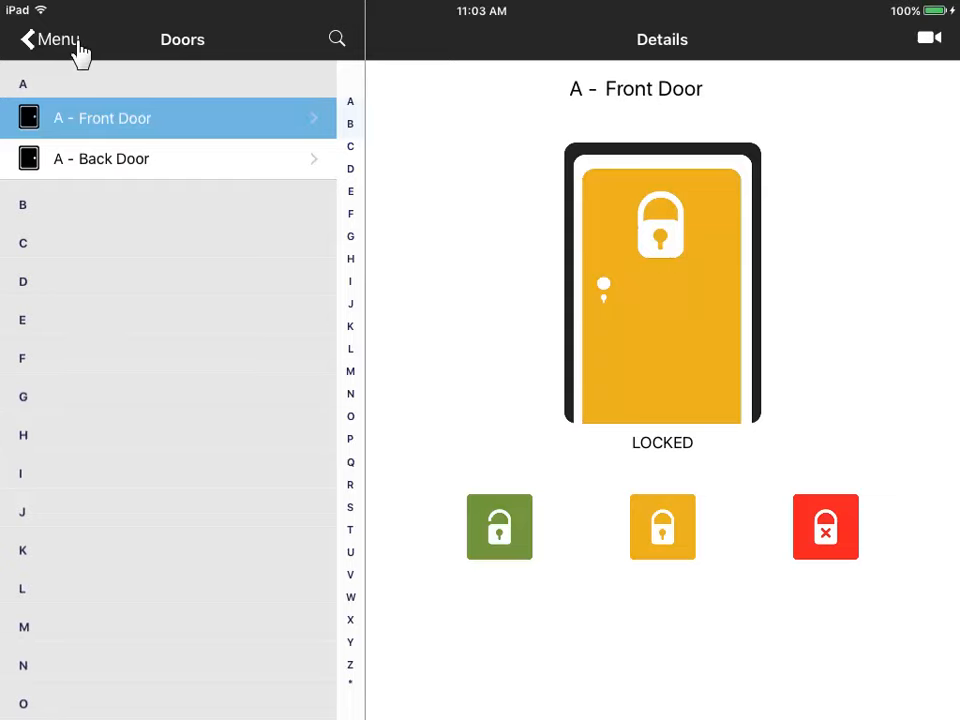
Step: View the All Doors 1111 group's four doors under Door Groups, then return to Menu
click(50, 39)
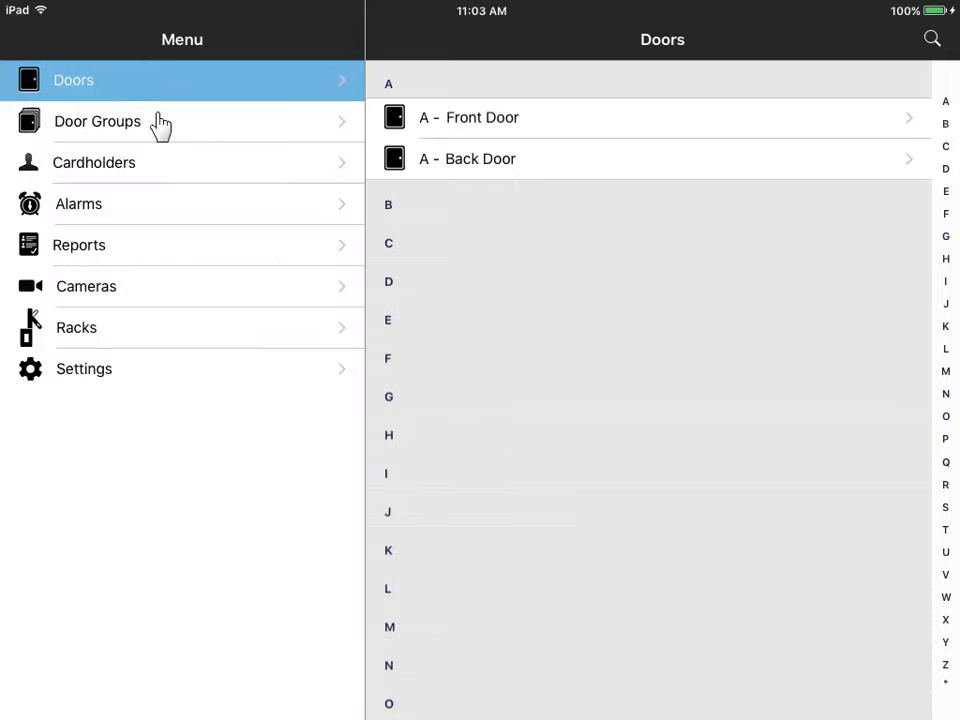
click(97, 121)
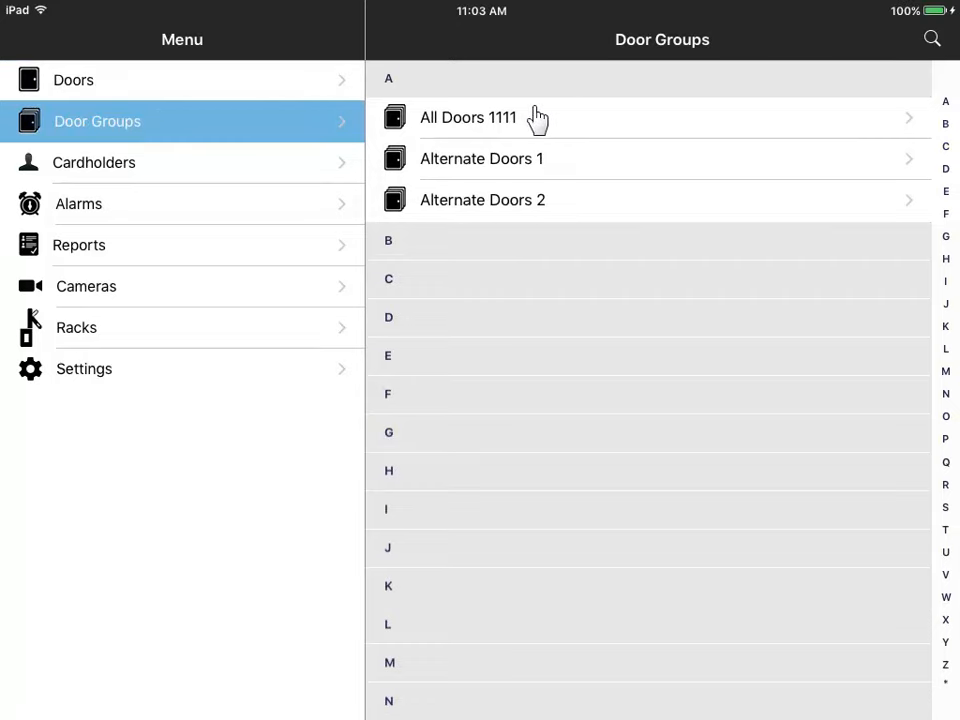
click(468, 117)
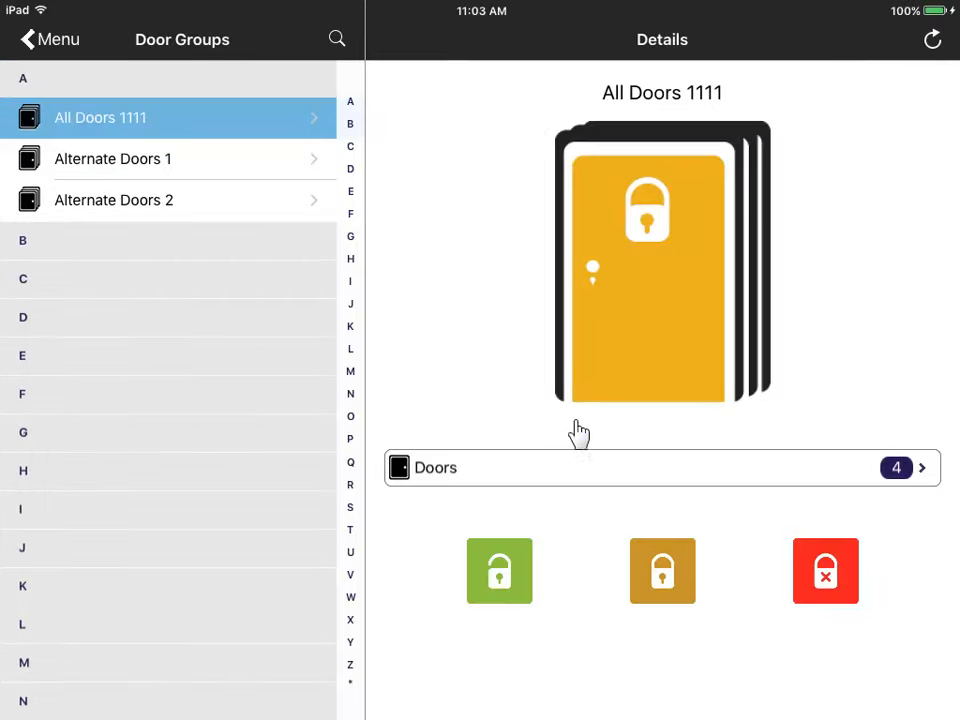
mouse_move(745, 548)
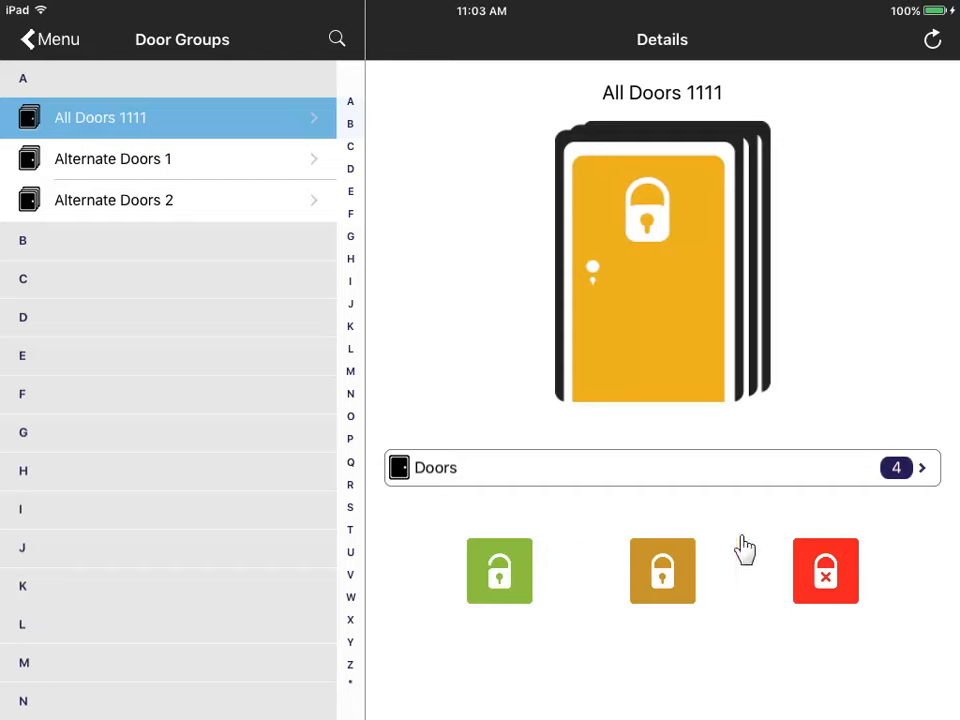
mouse_move(897, 480)
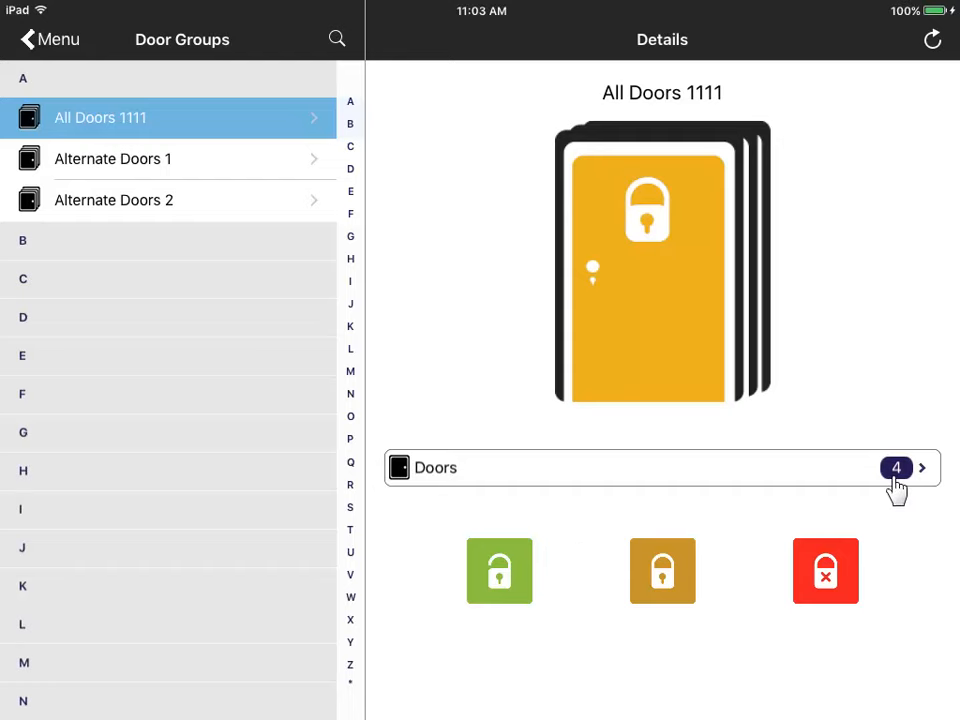
mouse_move(180, 318)
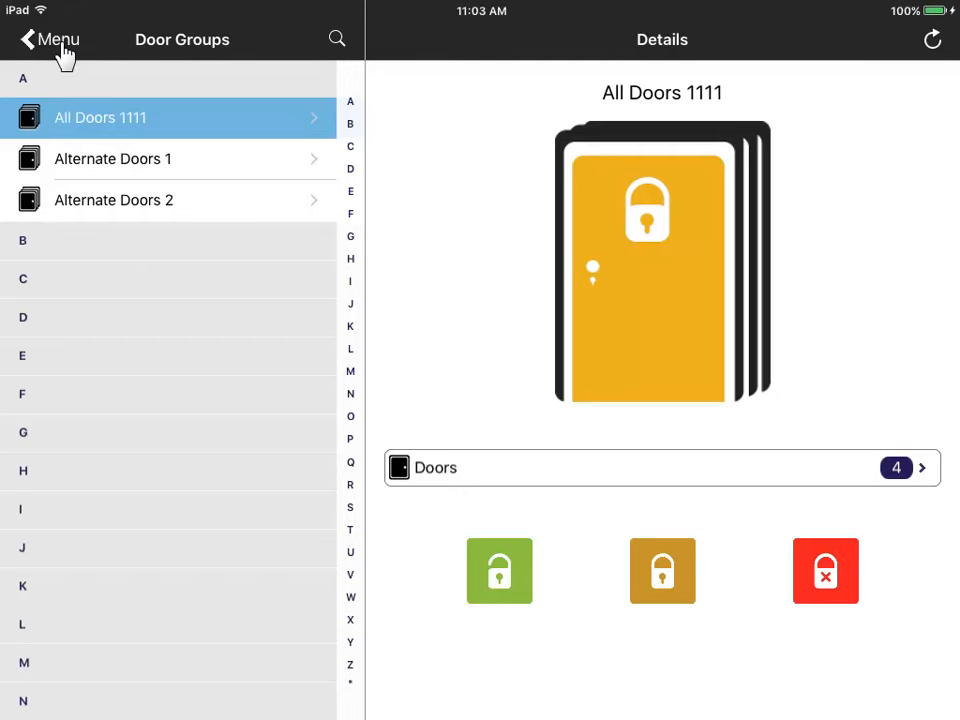
click(48, 39)
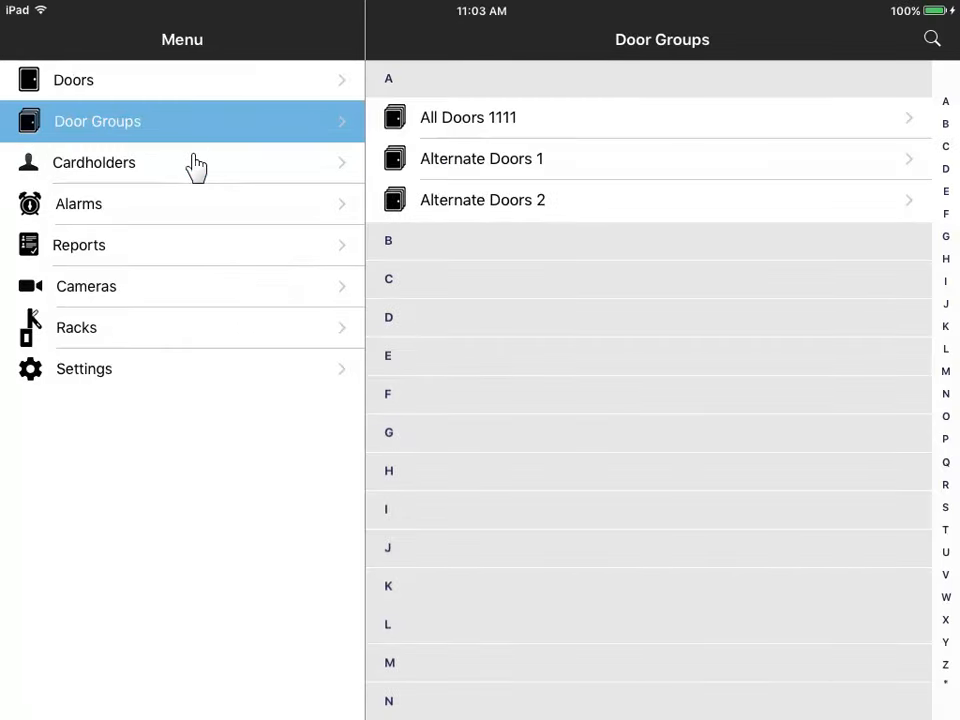
click(94, 162)
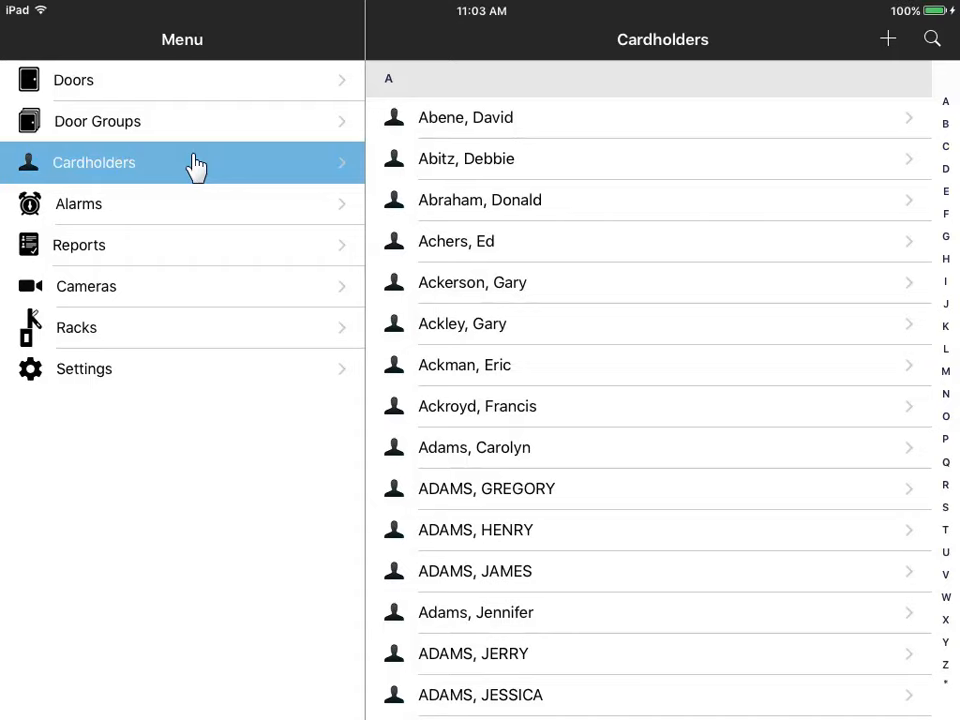
mouse_move(419, 200)
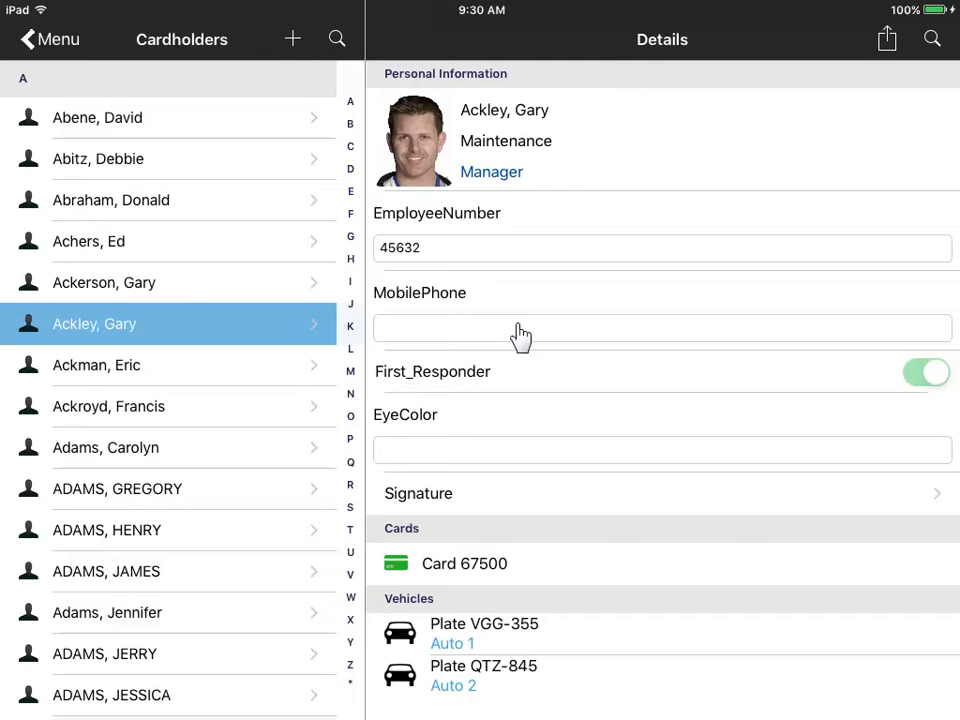
mouse_move(887, 38)
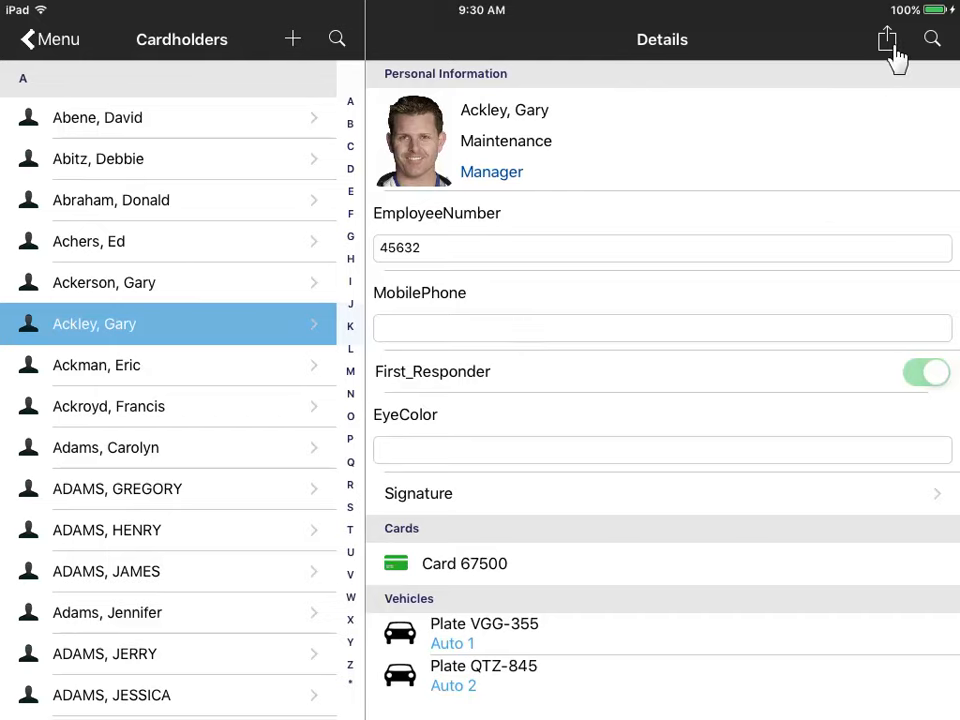
click(886, 38)
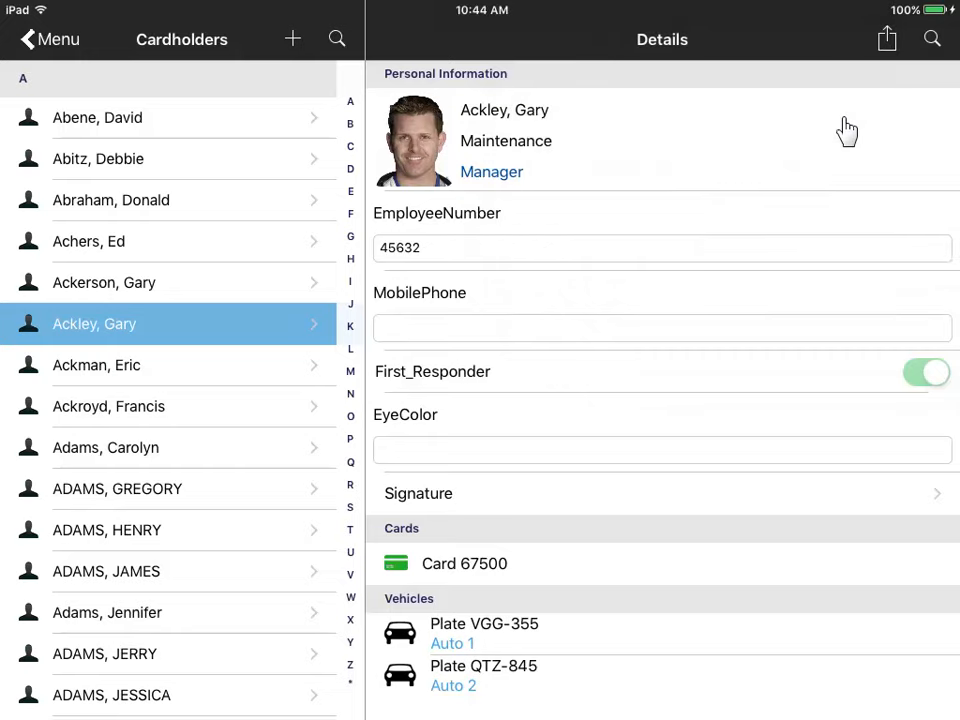
mouse_move(520, 568)
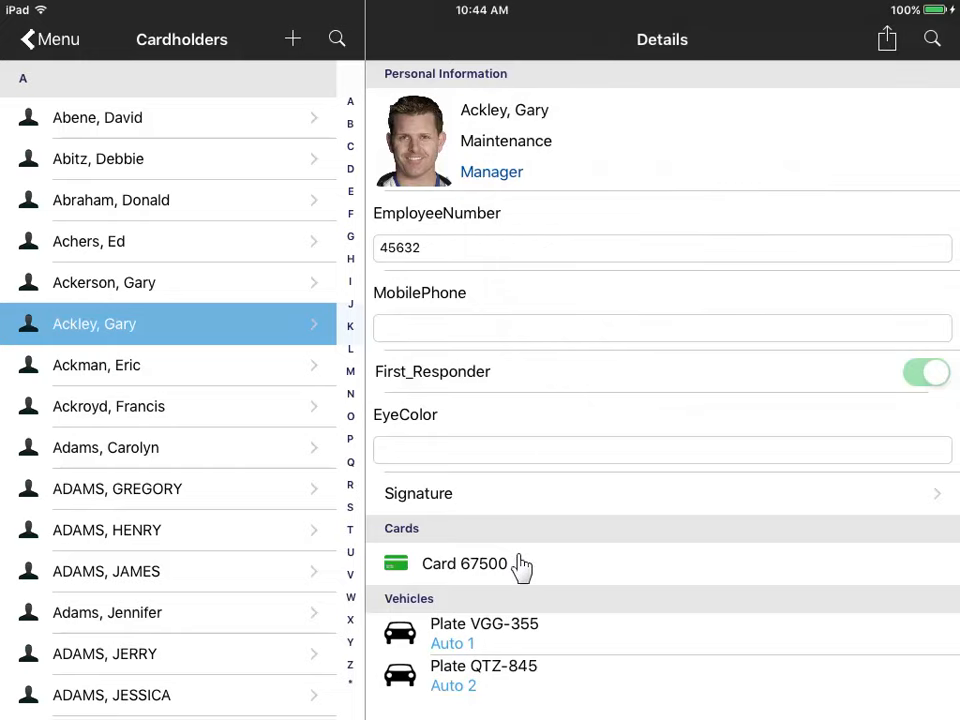
click(463, 563)
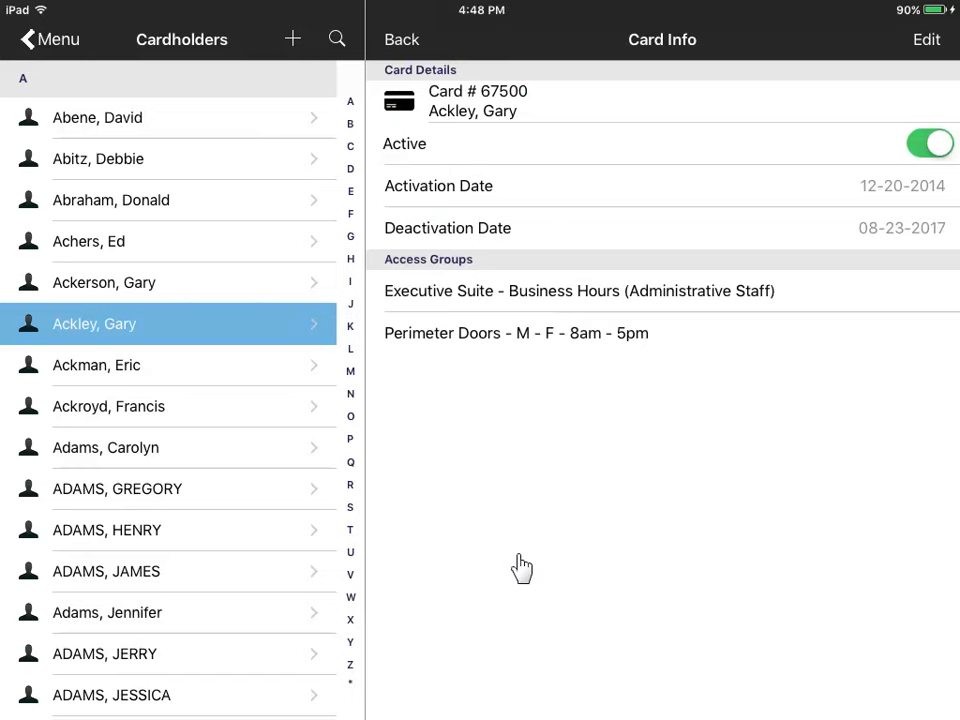
Step: Uncheck Executive Suite - Business Hours on card 67500 and save the edit
click(925, 39)
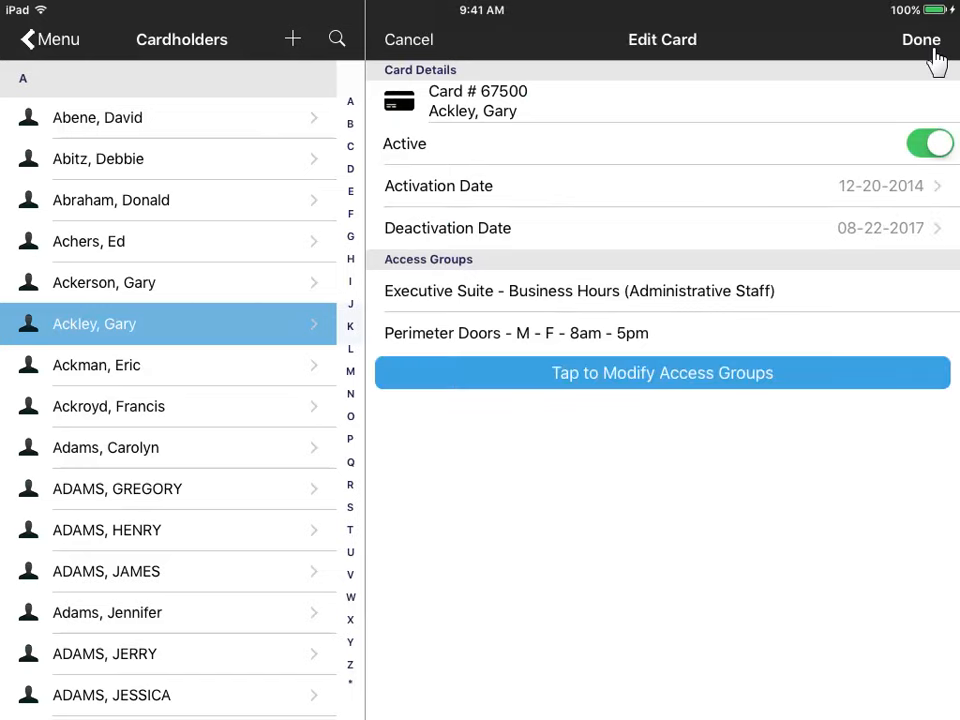
mouse_move(800, 378)
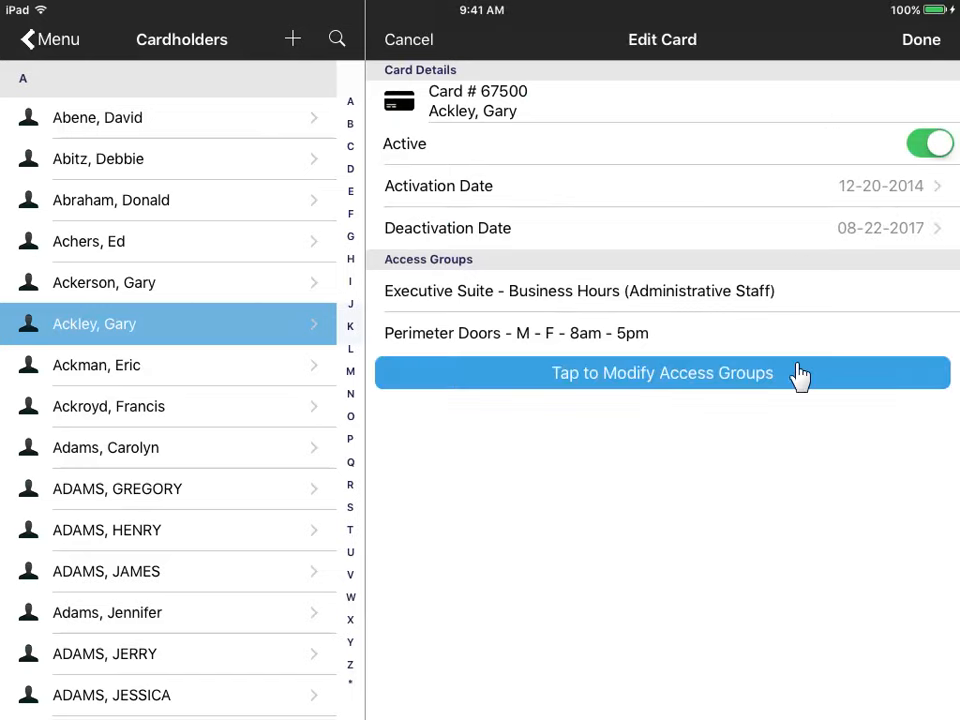
click(662, 372)
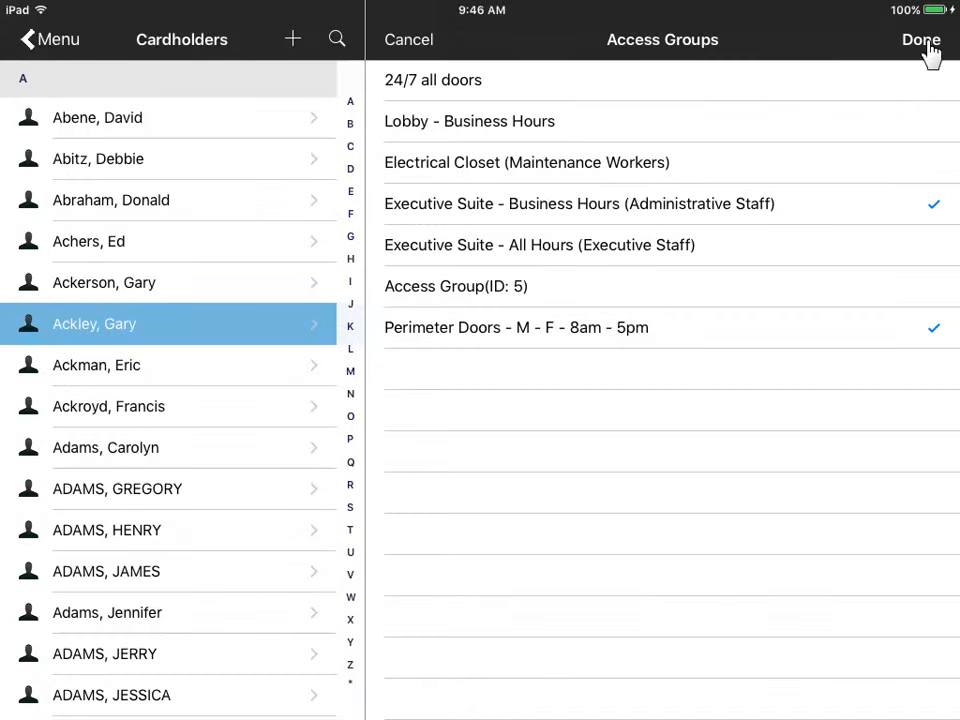
click(920, 39)
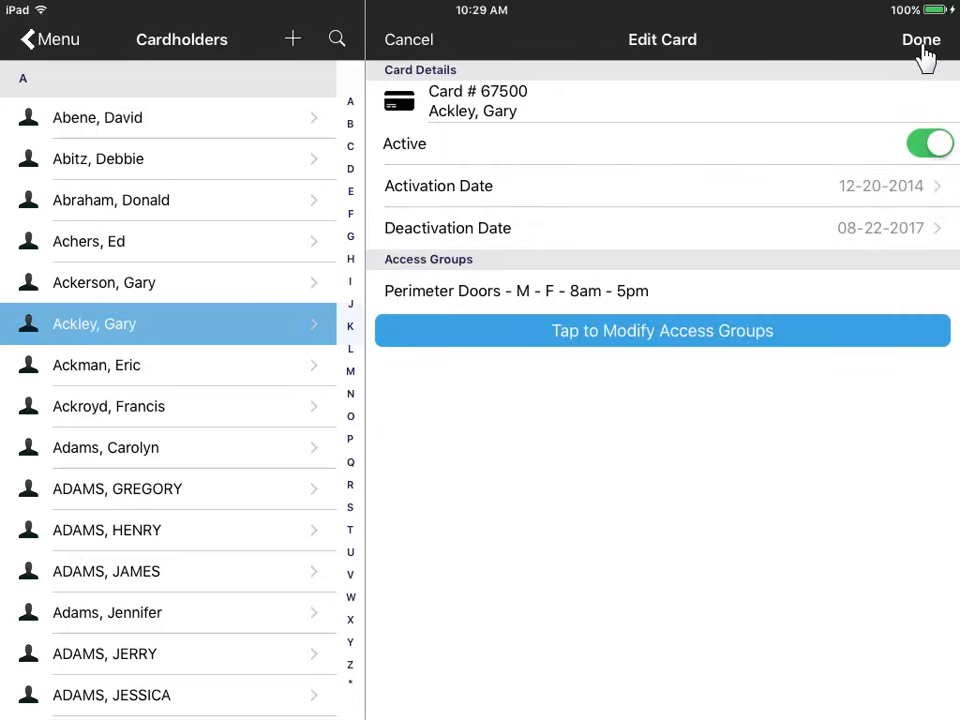
click(920, 39)
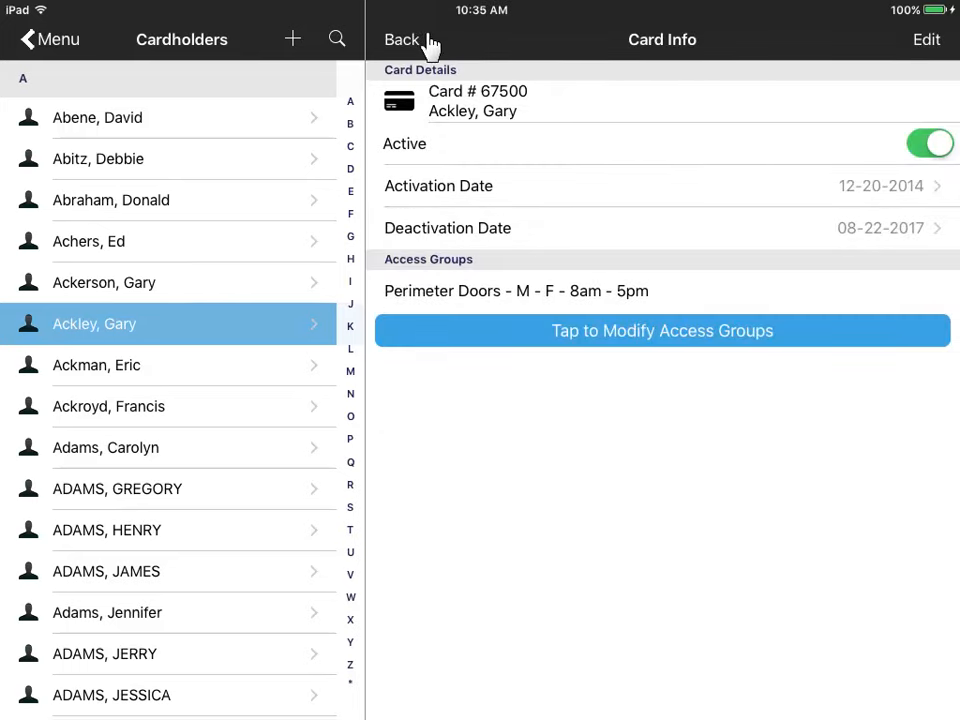
click(401, 39)
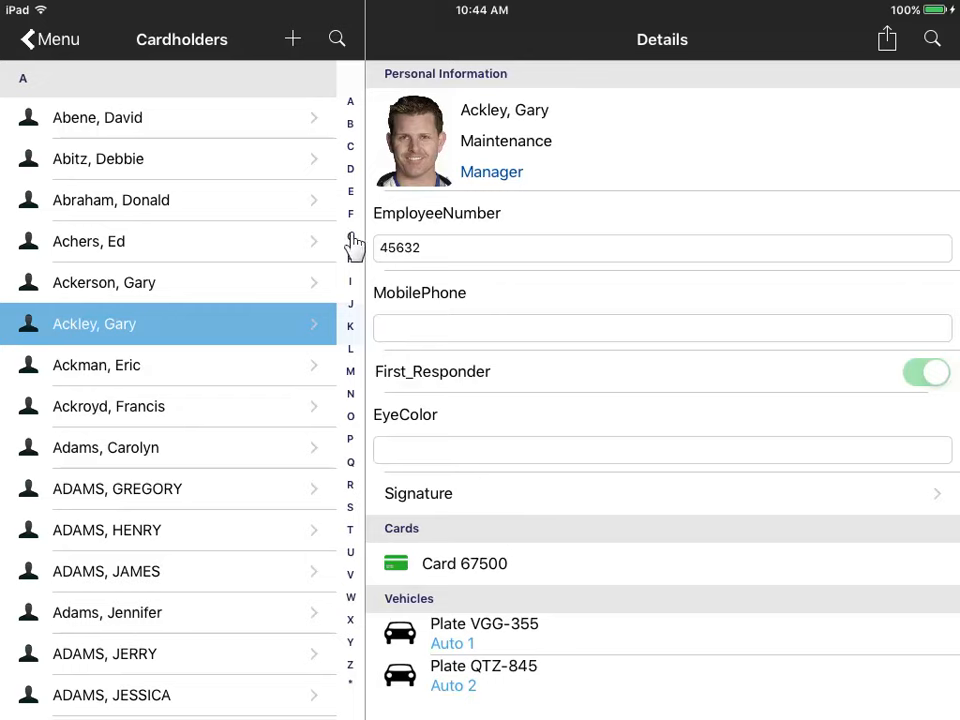
mouse_move(342, 50)
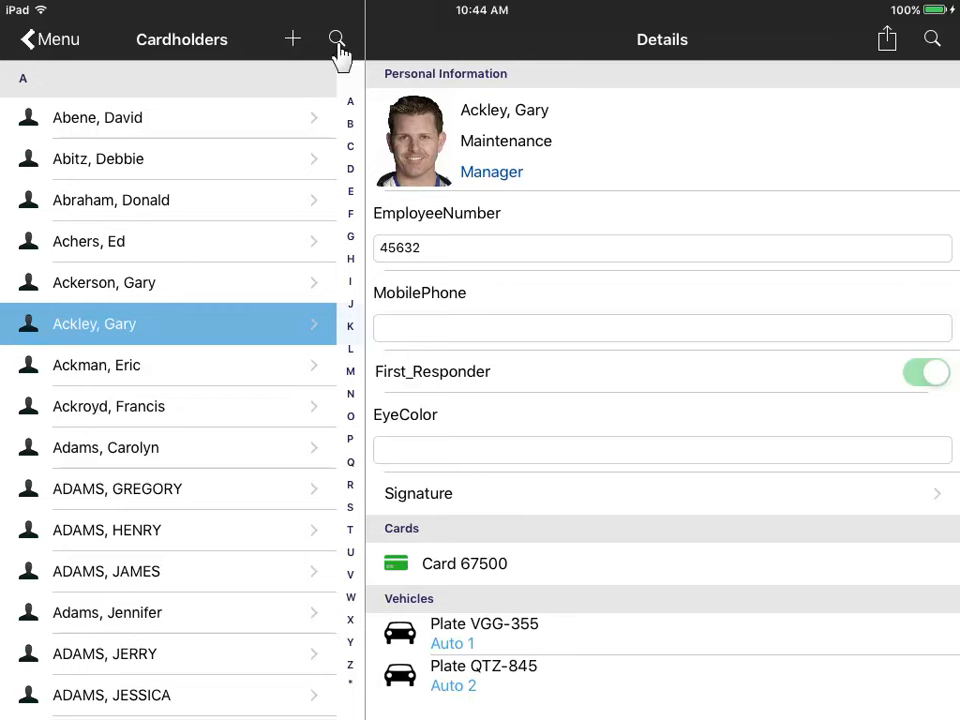
click(337, 39)
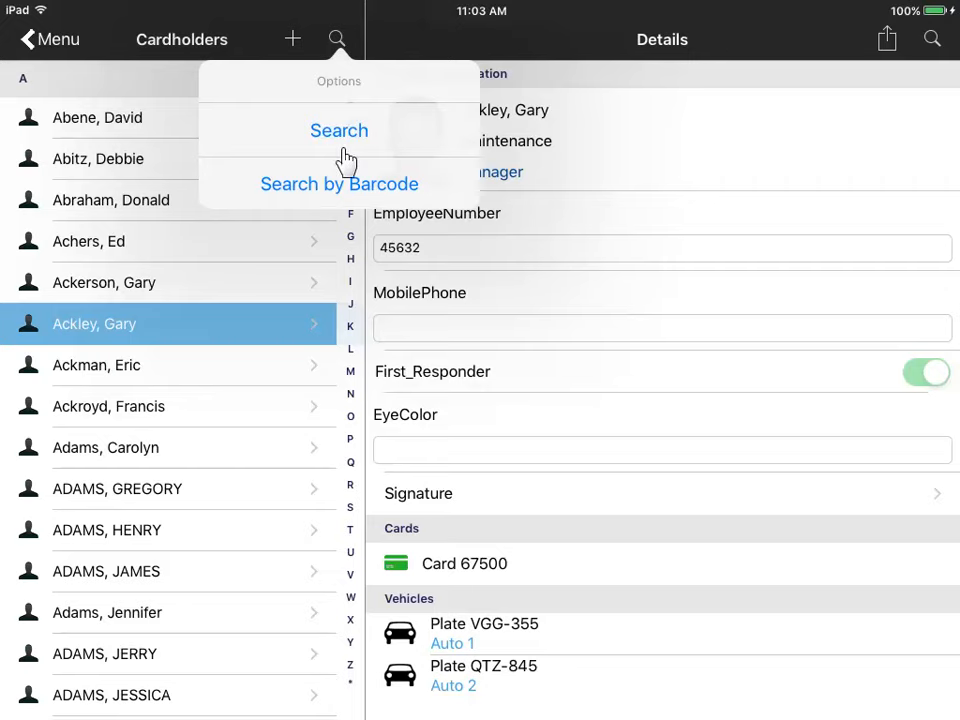
mouse_move(295, 55)
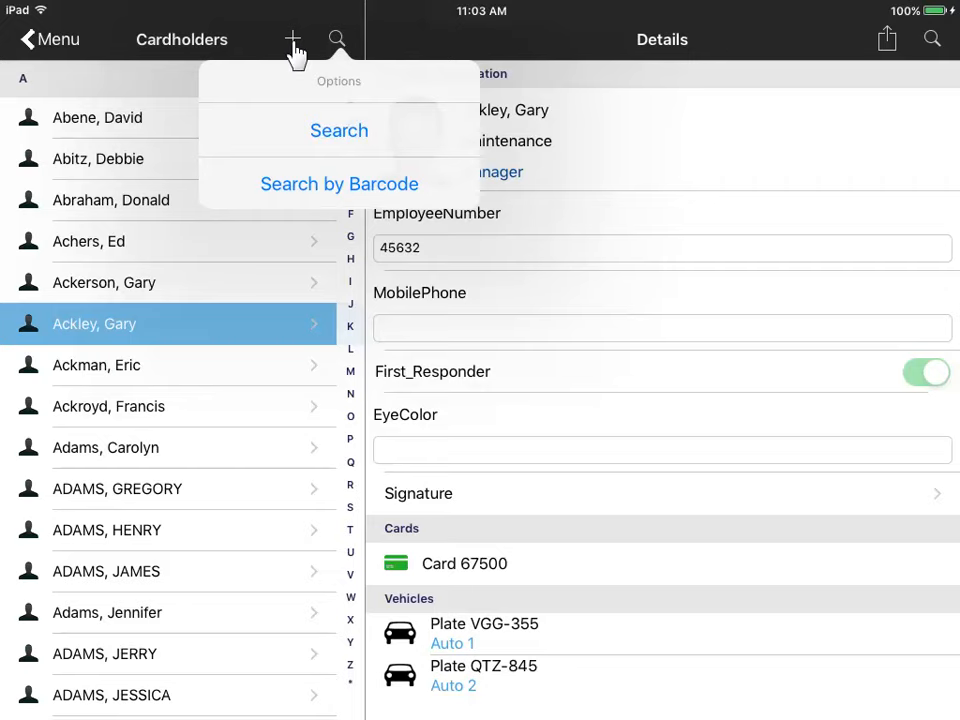
Step: Open a blank Add Cardholder form
click(292, 39)
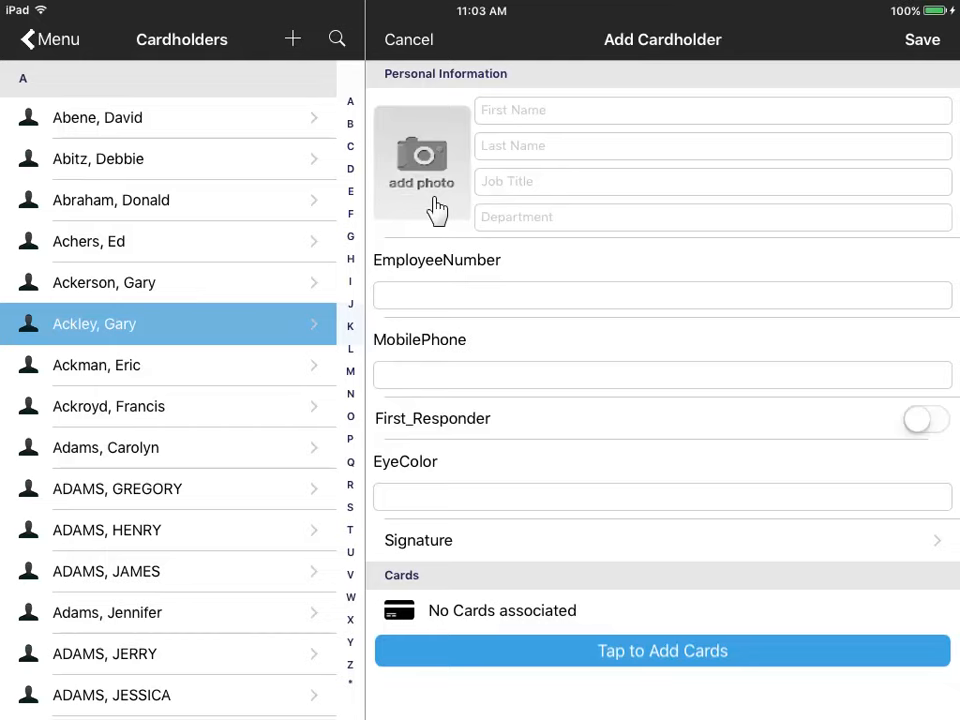
mouse_move(753, 527)
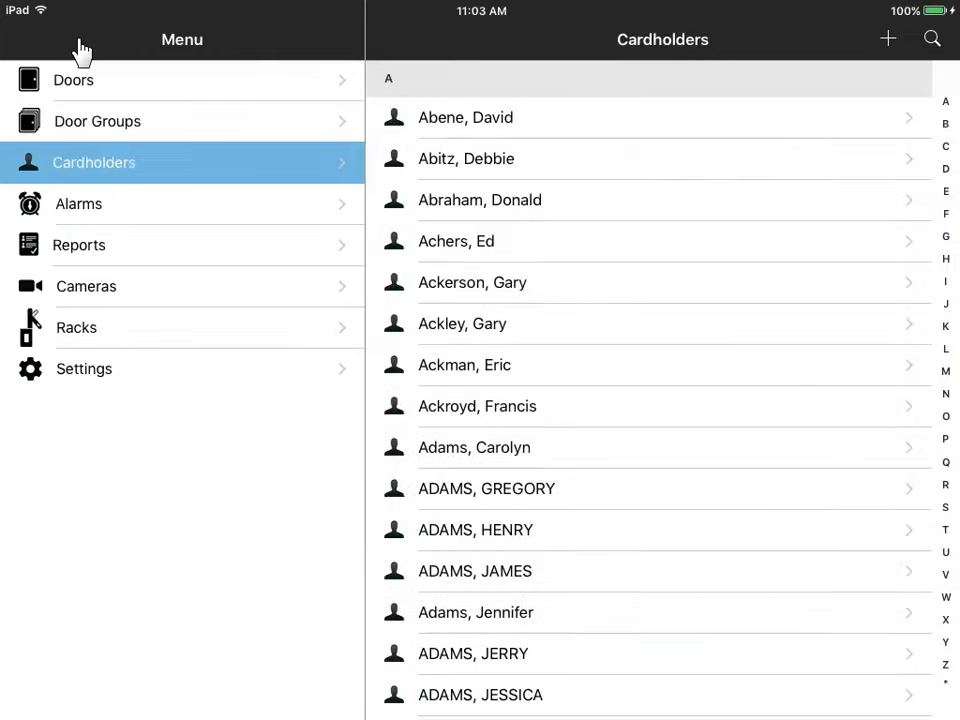
mouse_move(207, 205)
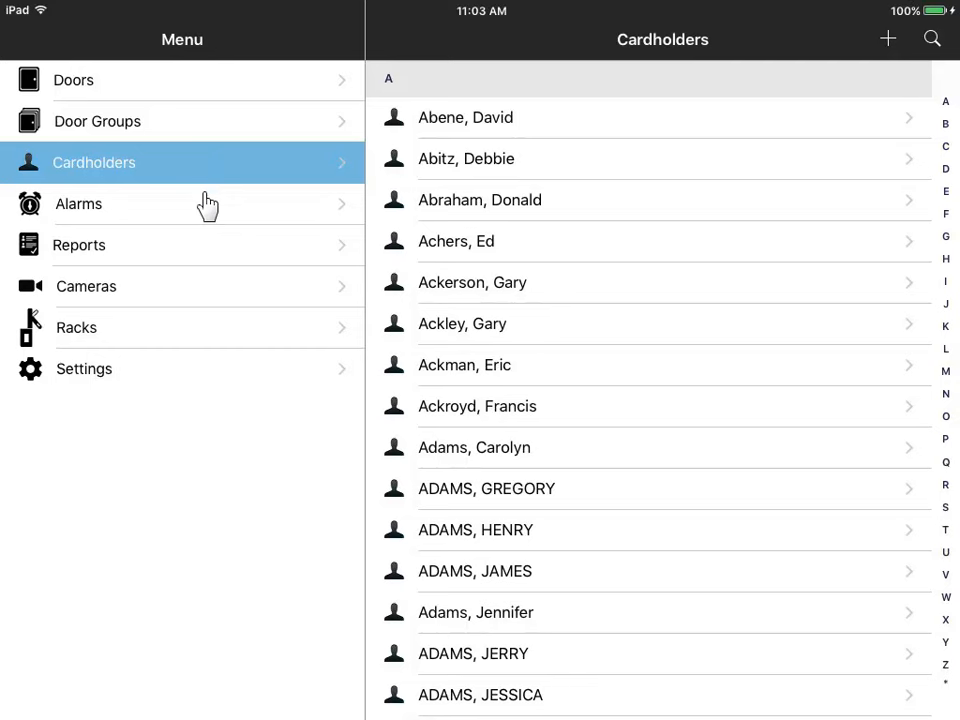
Step: Inspect the A6E - RACK - Front Reader alarm's camera and notes, then go back to Alarms
click(78, 203)
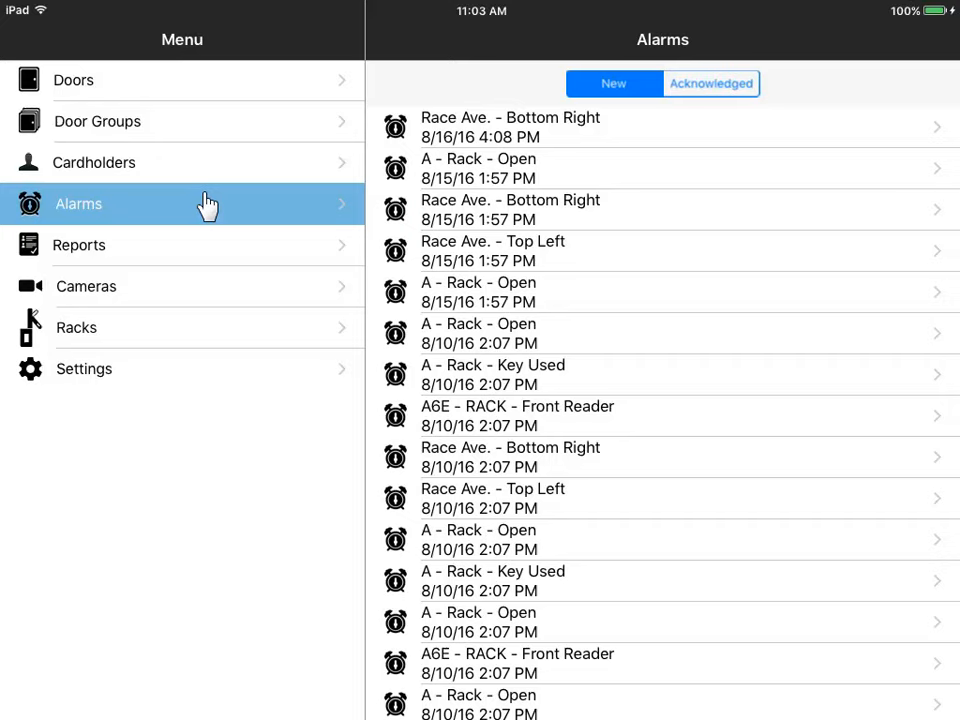
mouse_move(607, 308)
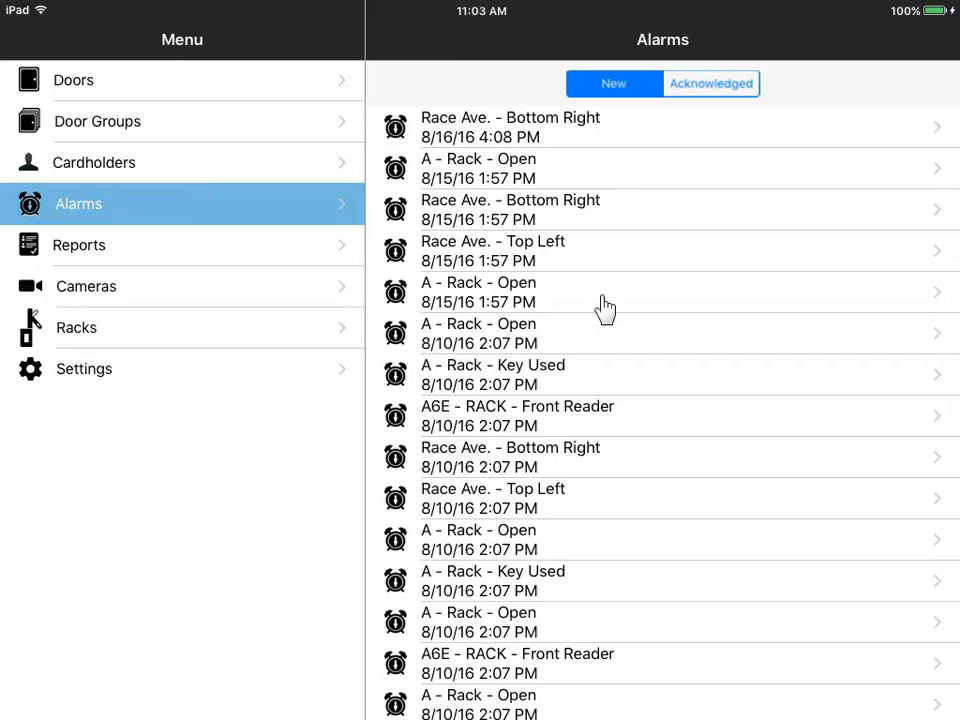
click(518, 416)
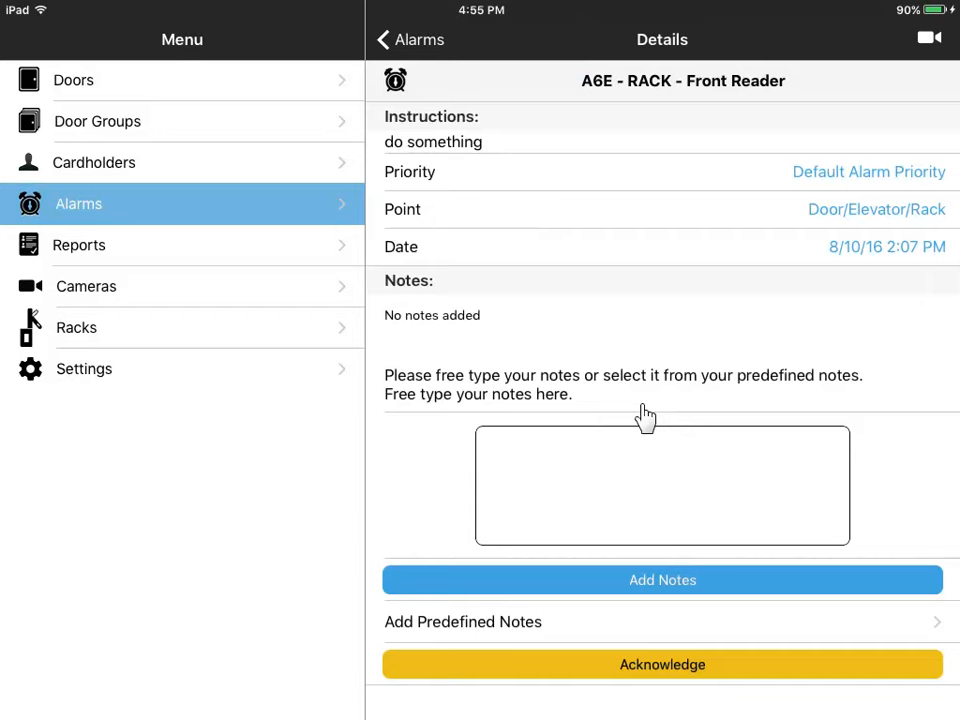
mouse_move(865, 311)
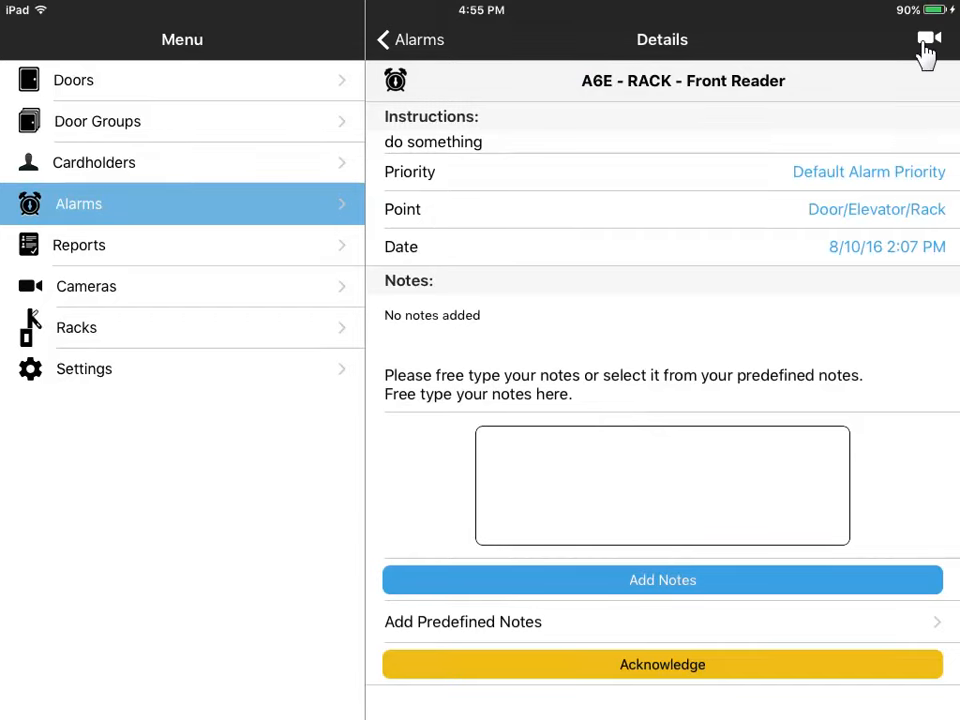
click(928, 38)
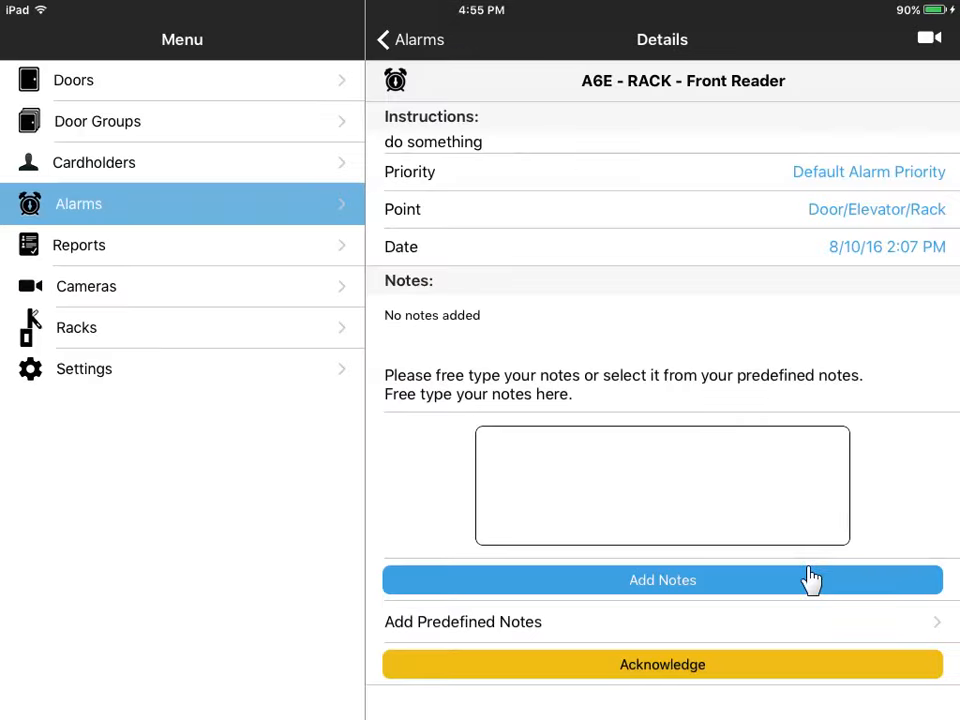
click(662, 485)
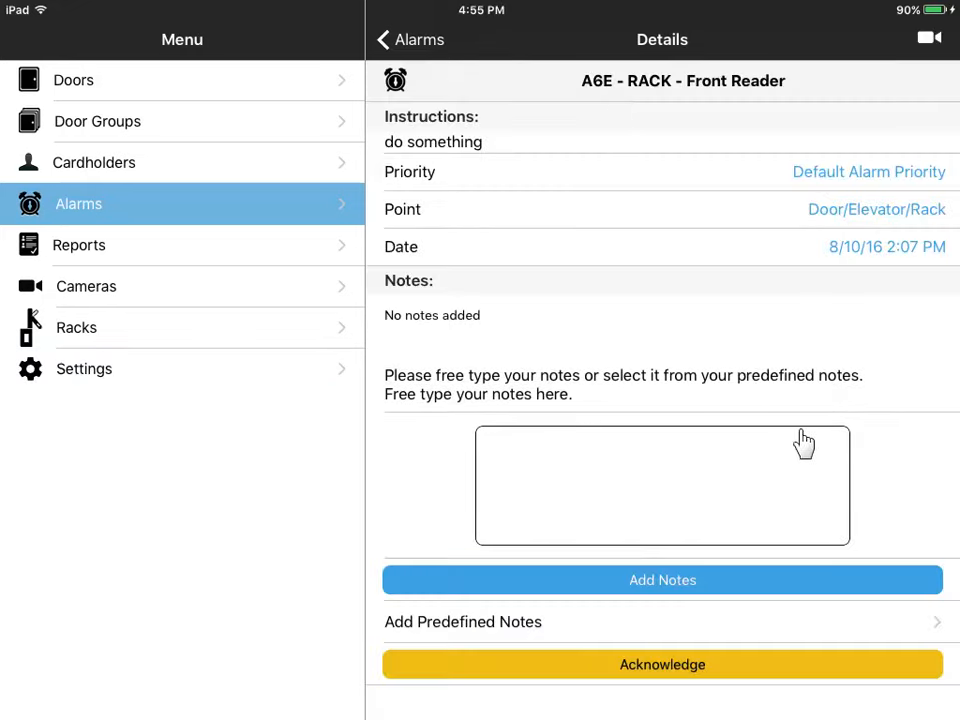
mouse_move(820, 664)
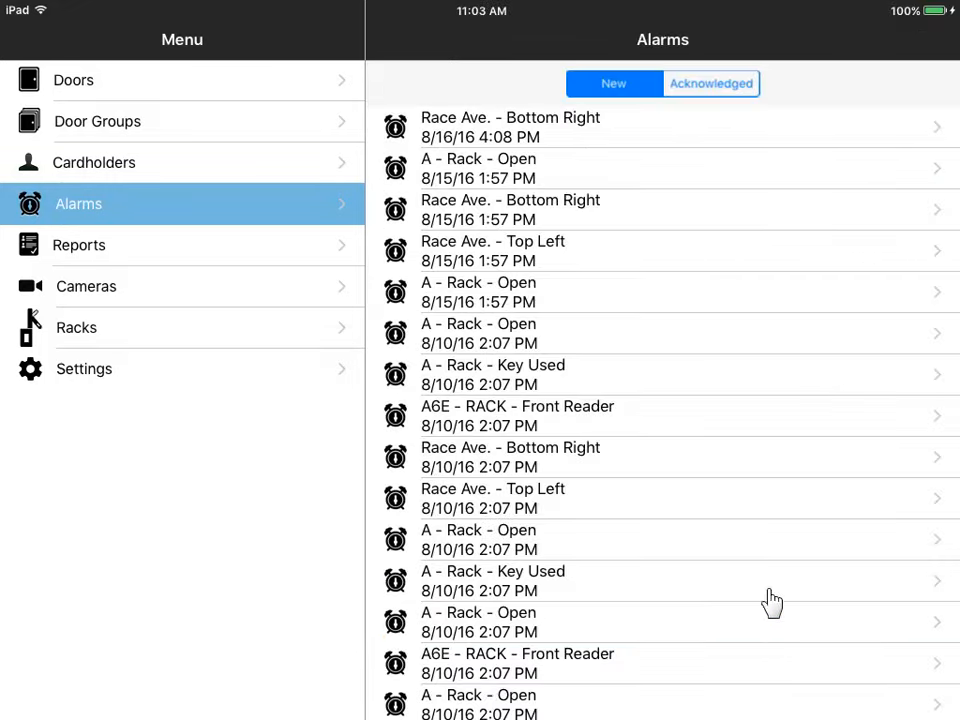
Step: Switch the Alarms list to the Acknowledged alarms
click(711, 83)
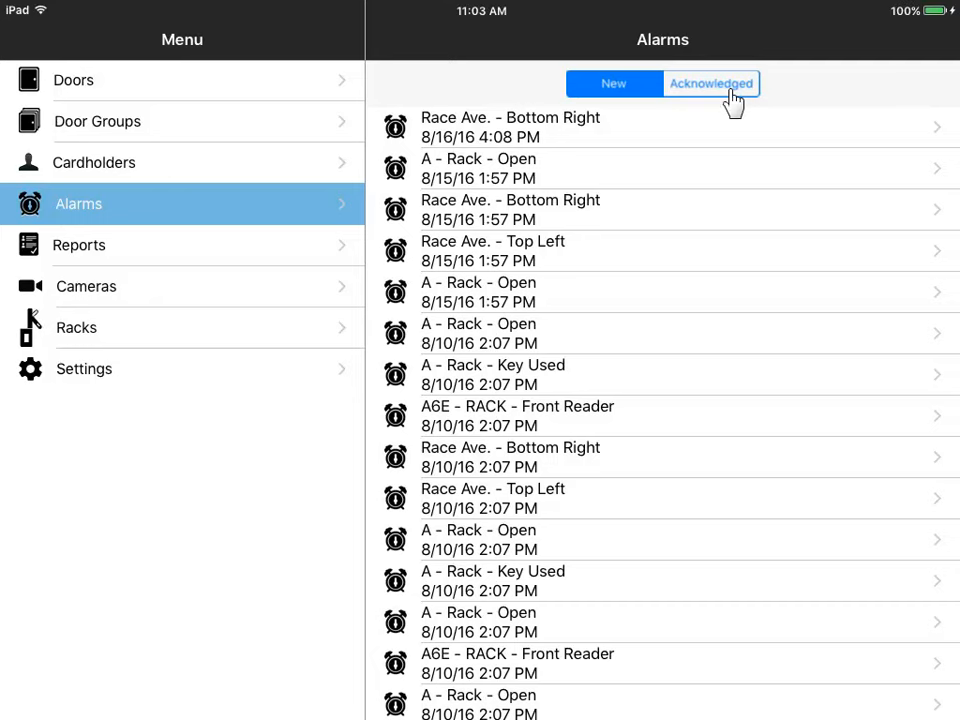
click(711, 83)
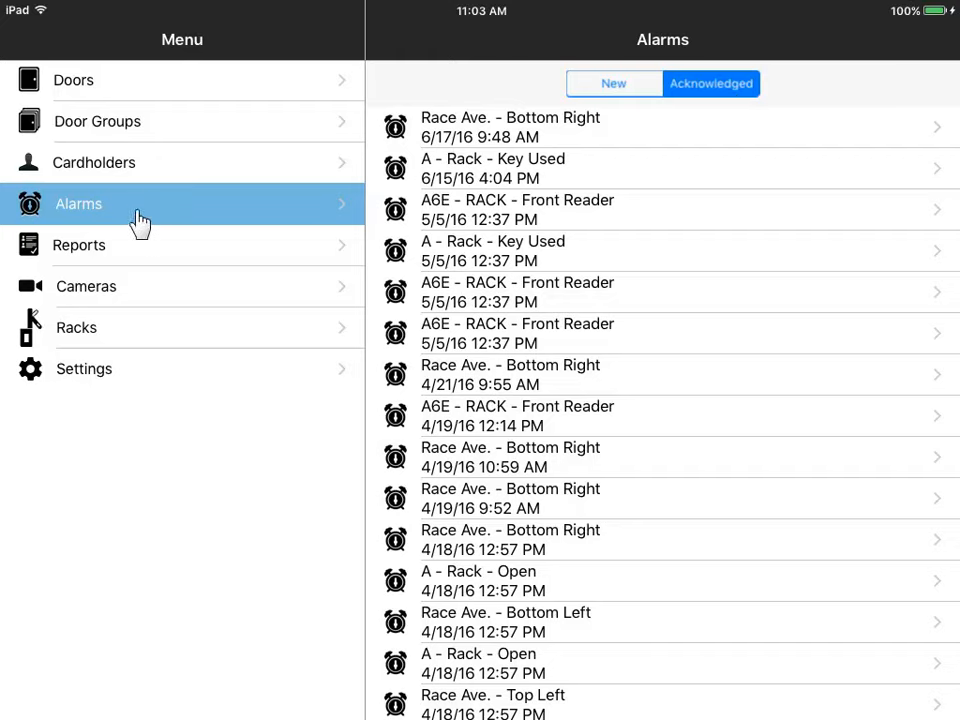
Step: Search Reports for 08-23-2016 from 05:02 AM to 05:04 PM
click(79, 245)
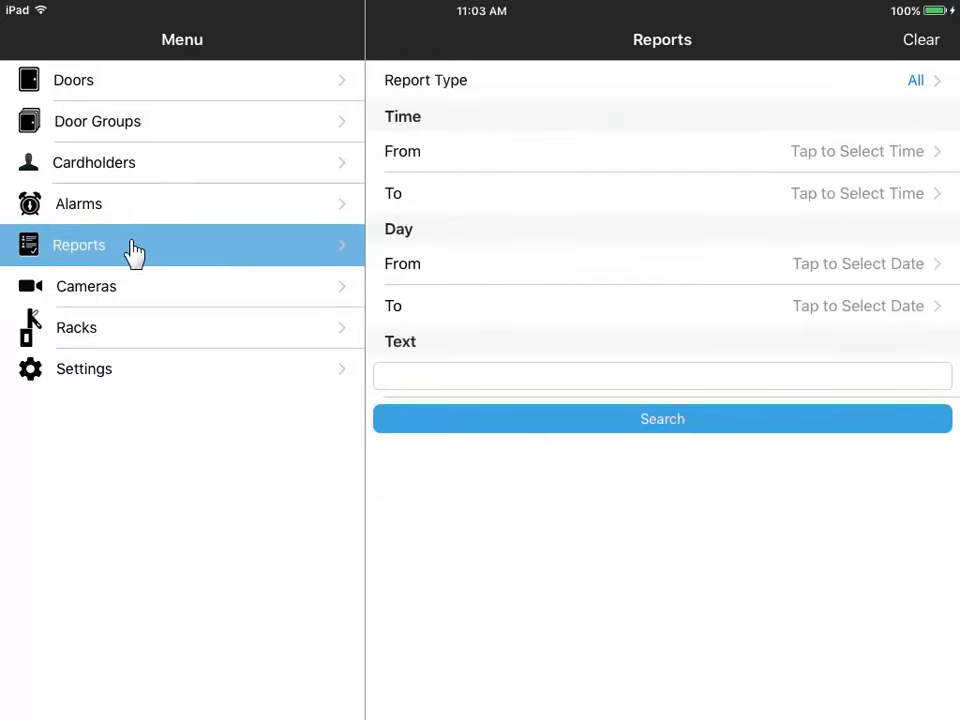
mouse_move(917, 170)
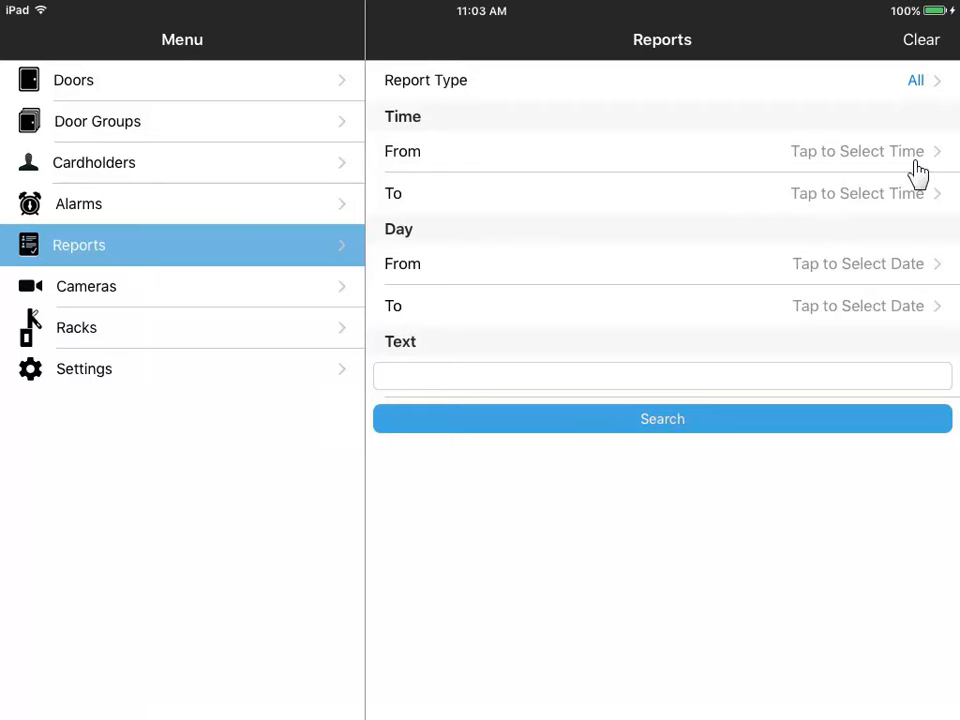
click(856, 151)
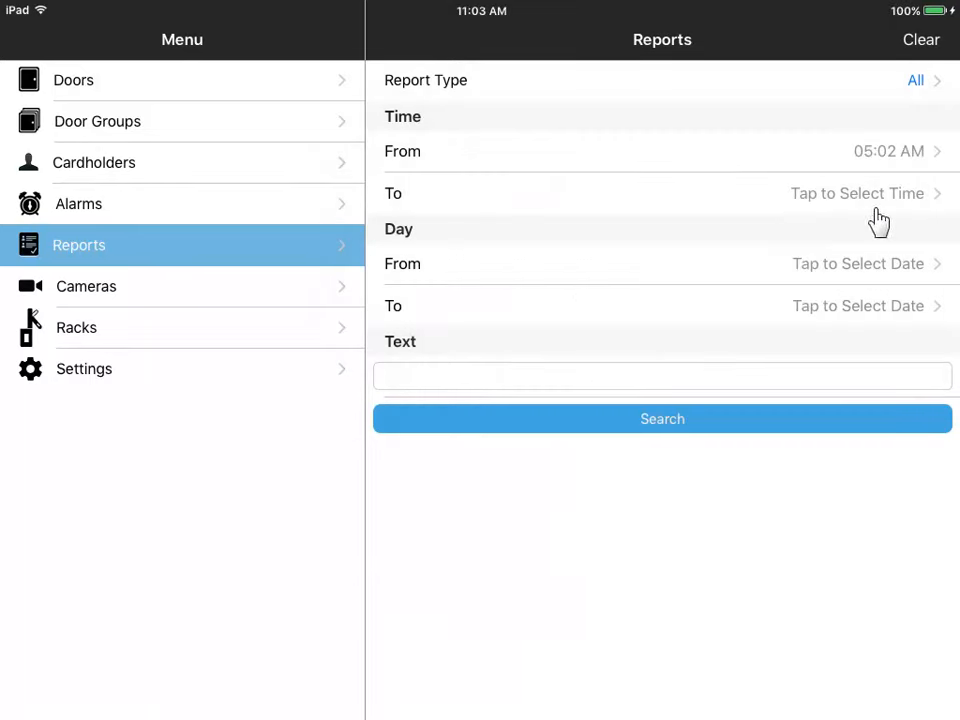
click(856, 193)
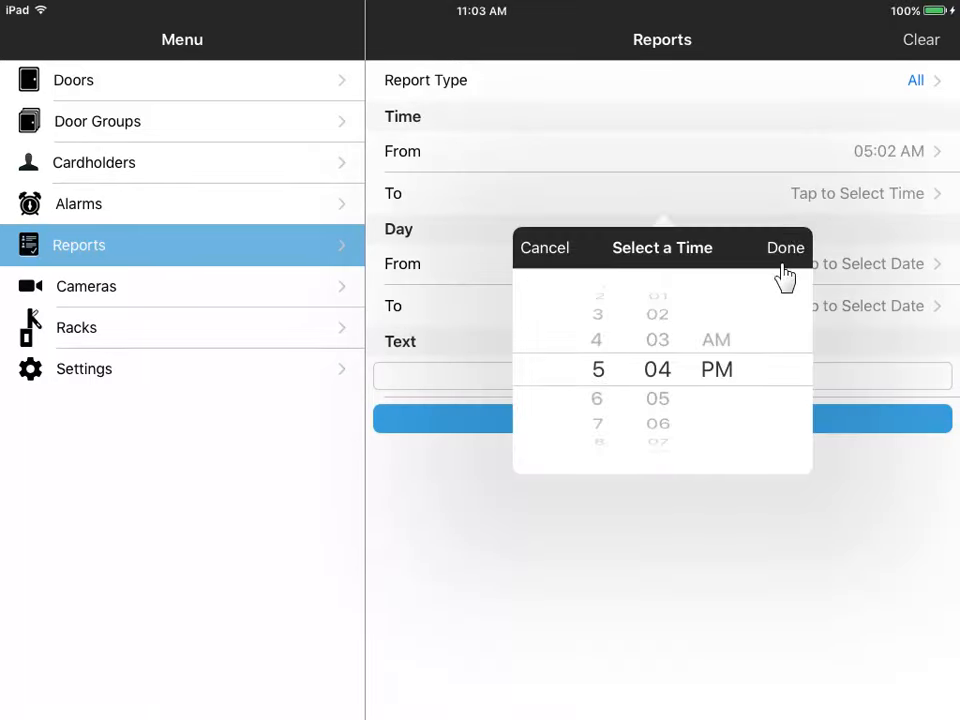
click(785, 247)
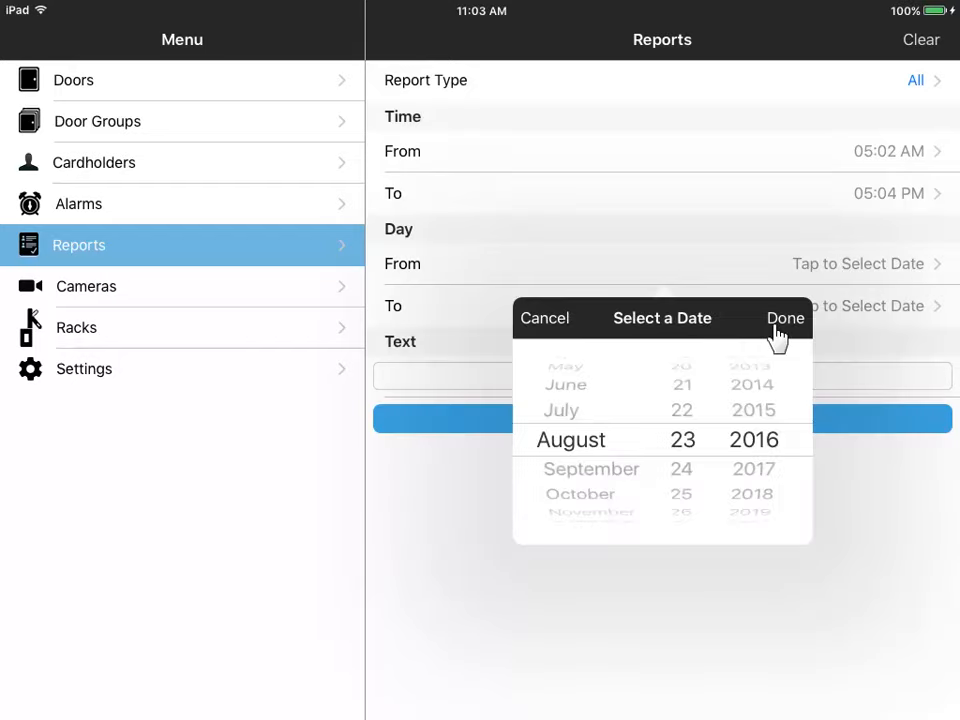
click(785, 318)
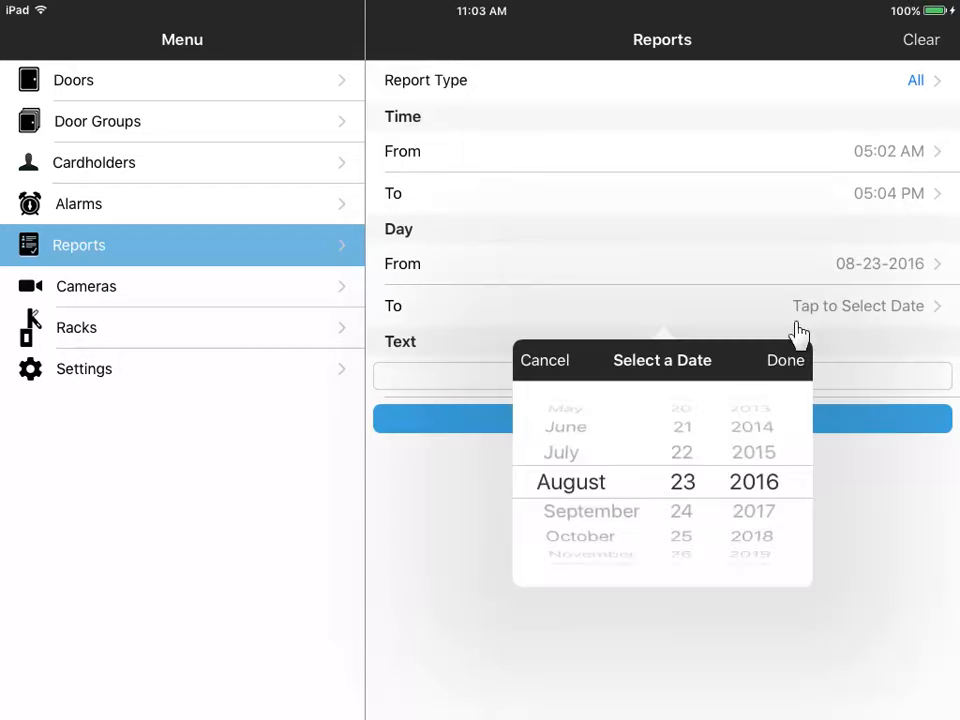
click(786, 360)
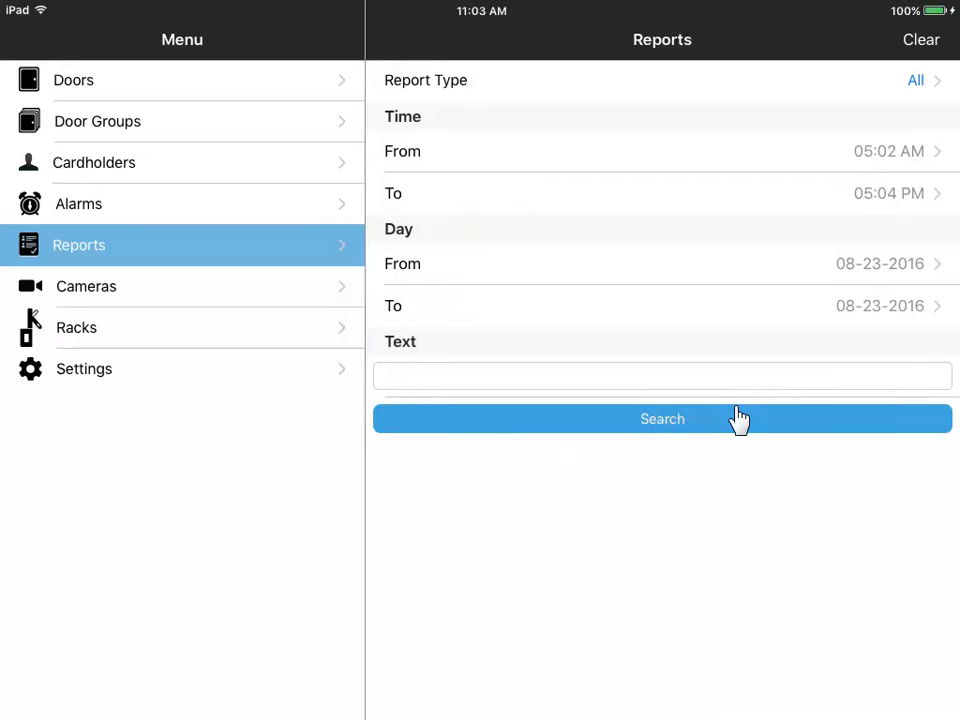
click(662, 418)
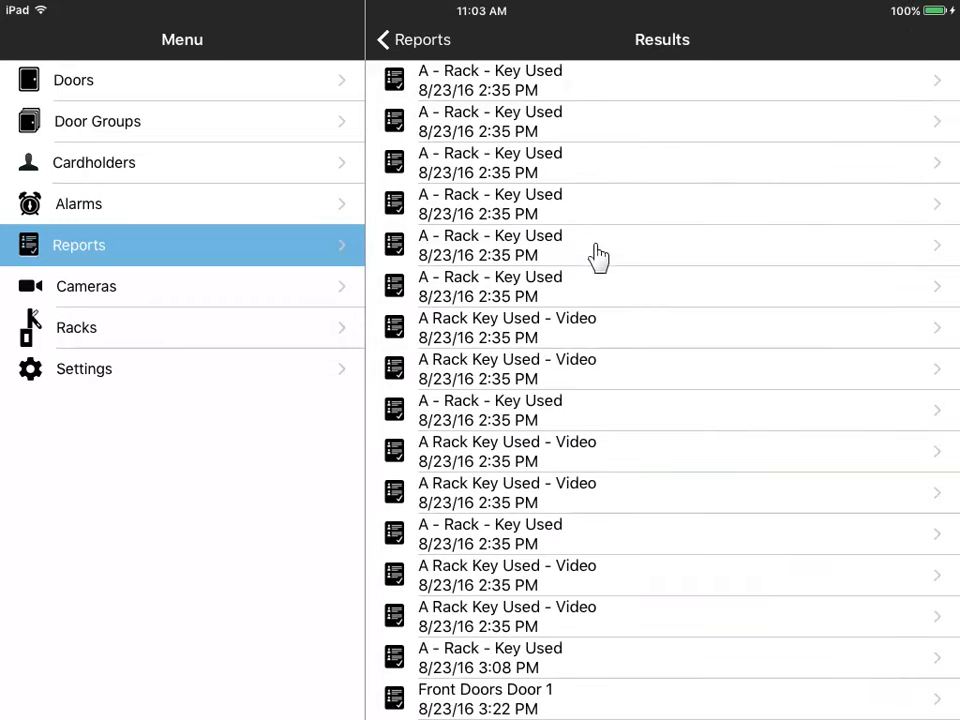
mouse_move(596, 205)
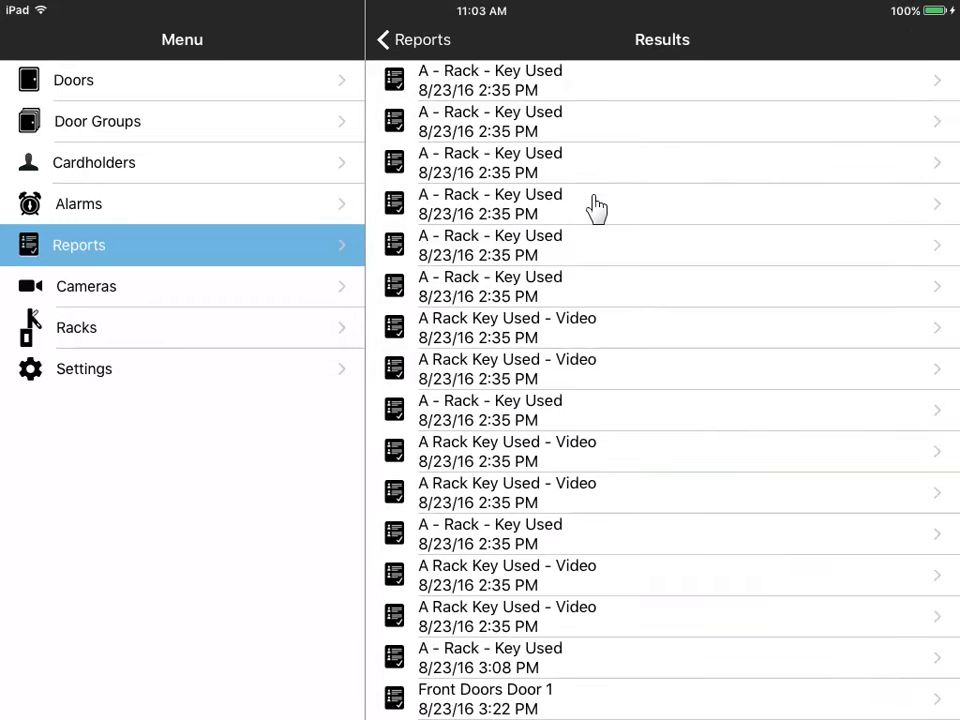
mouse_move(518, 190)
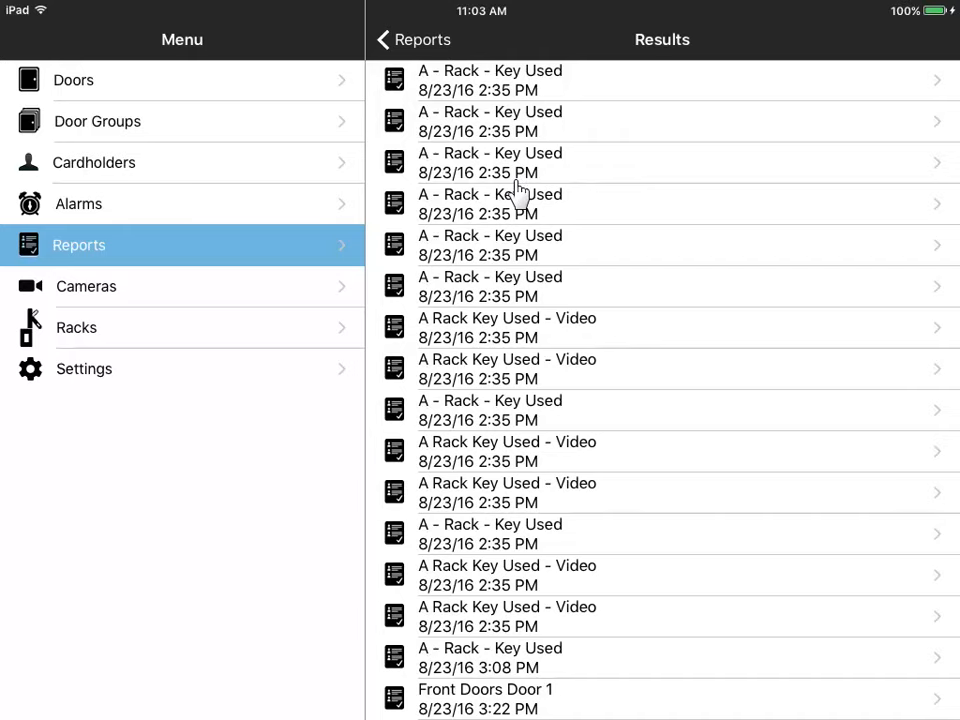
Step: Change the report type to Cardholders and run the search again
click(382, 39)
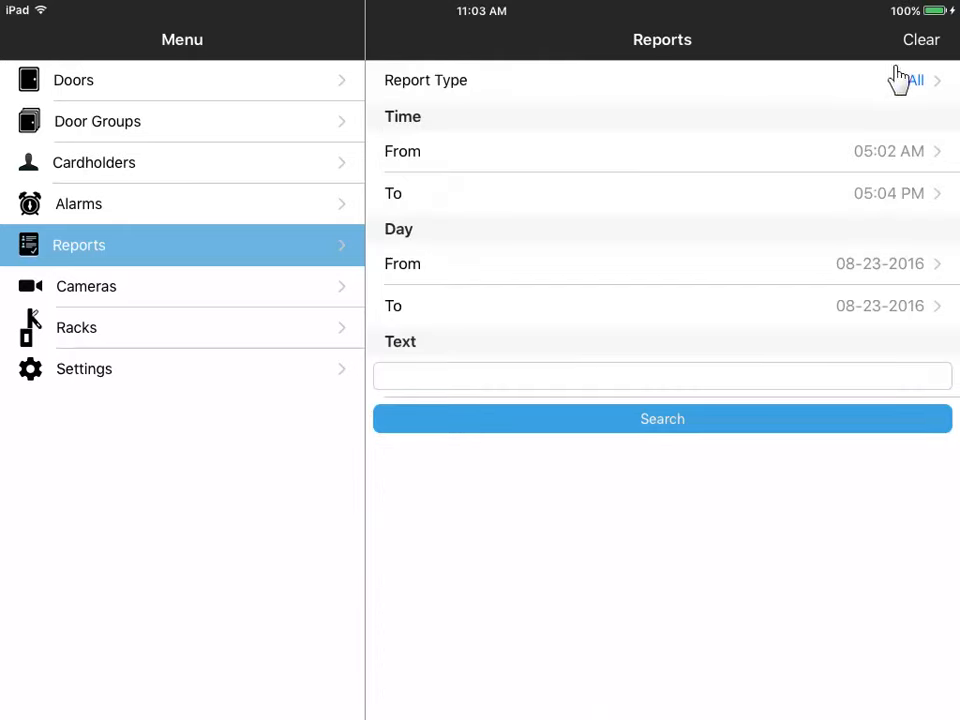
click(914, 80)
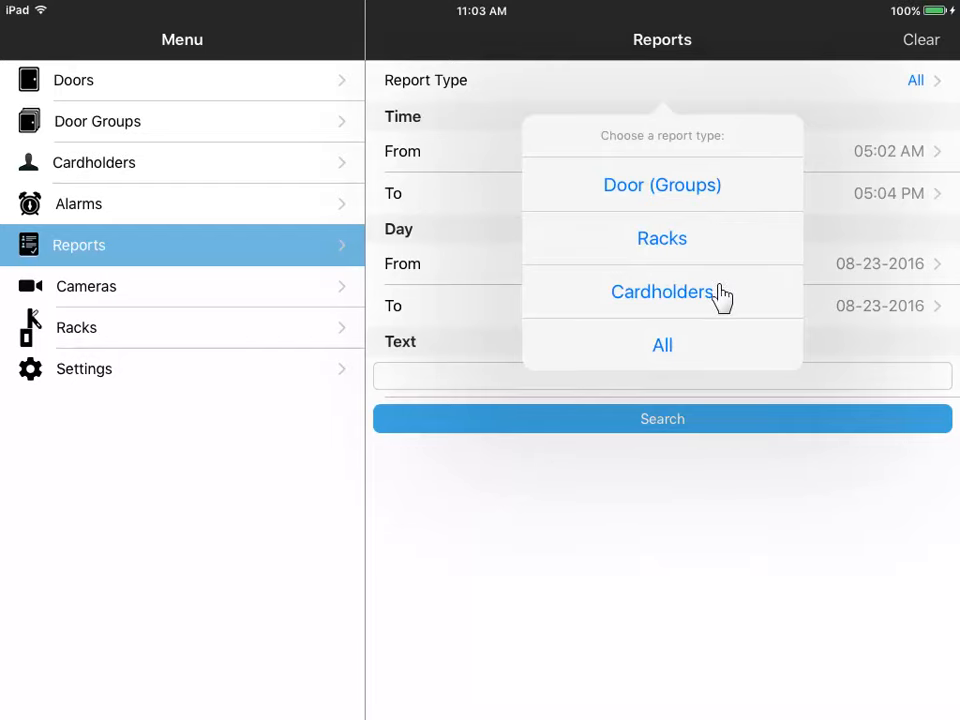
click(661, 291)
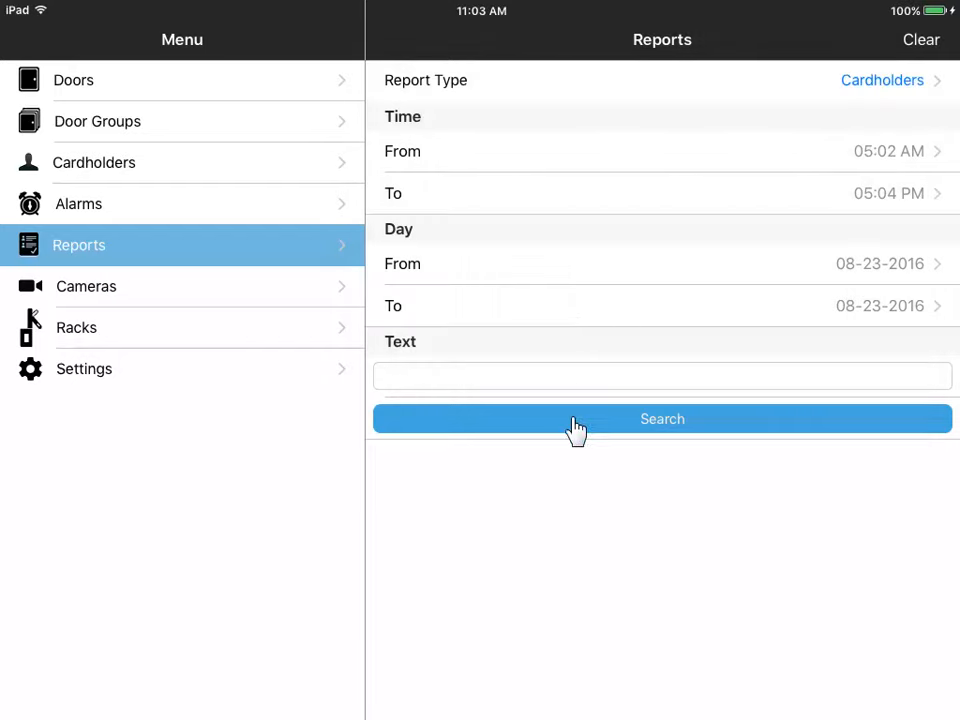
click(662, 419)
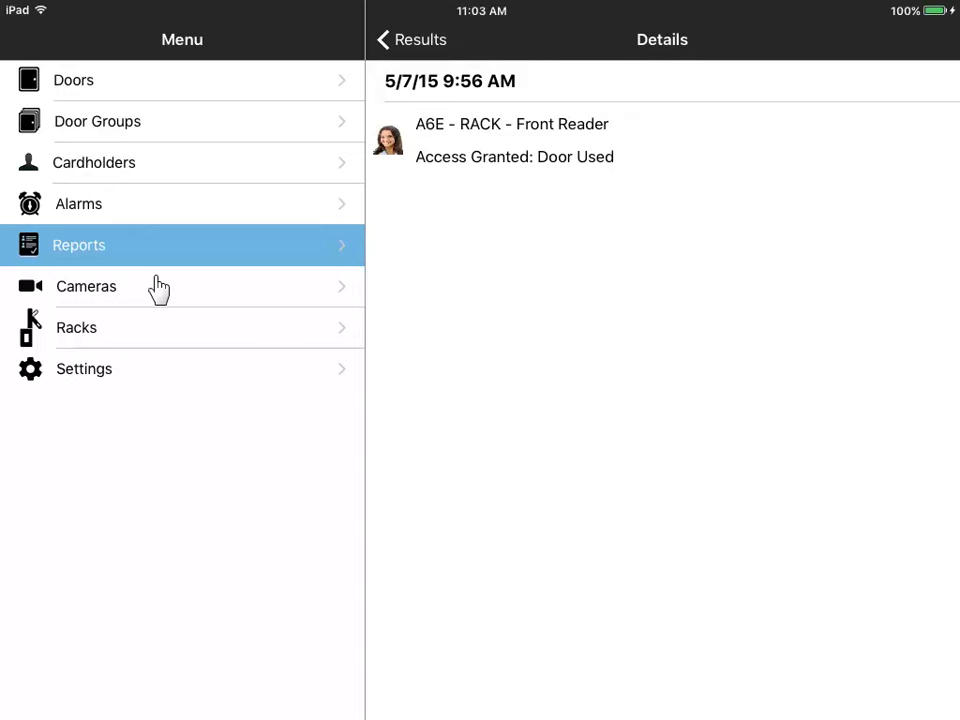
Step: Preview the live hallway feed from camera AV27502v1, then close the preview
click(86, 286)
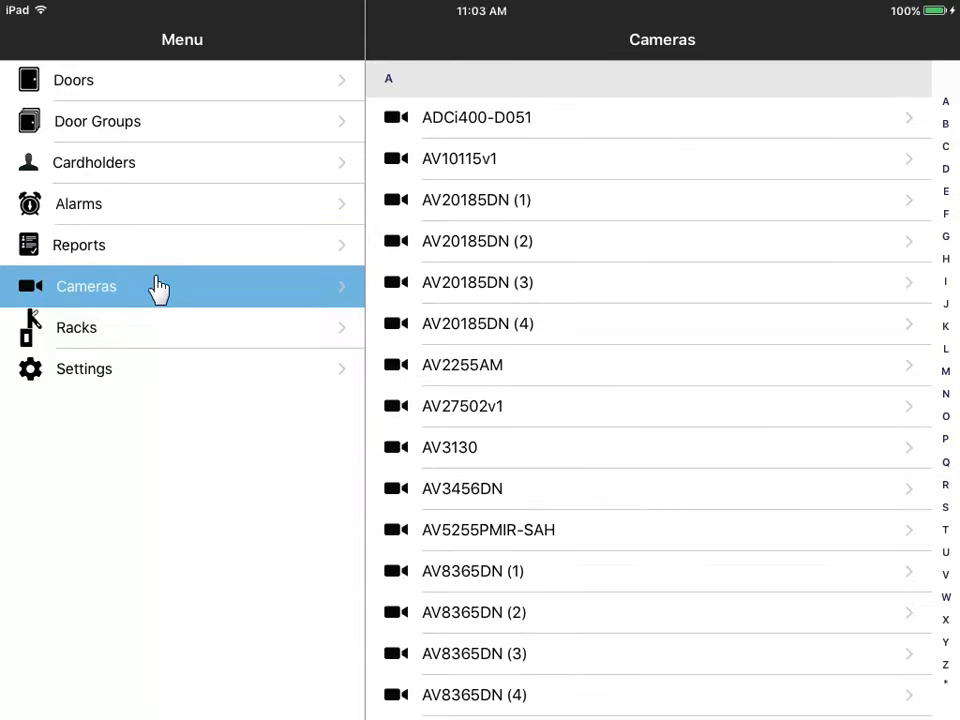
mouse_move(523, 410)
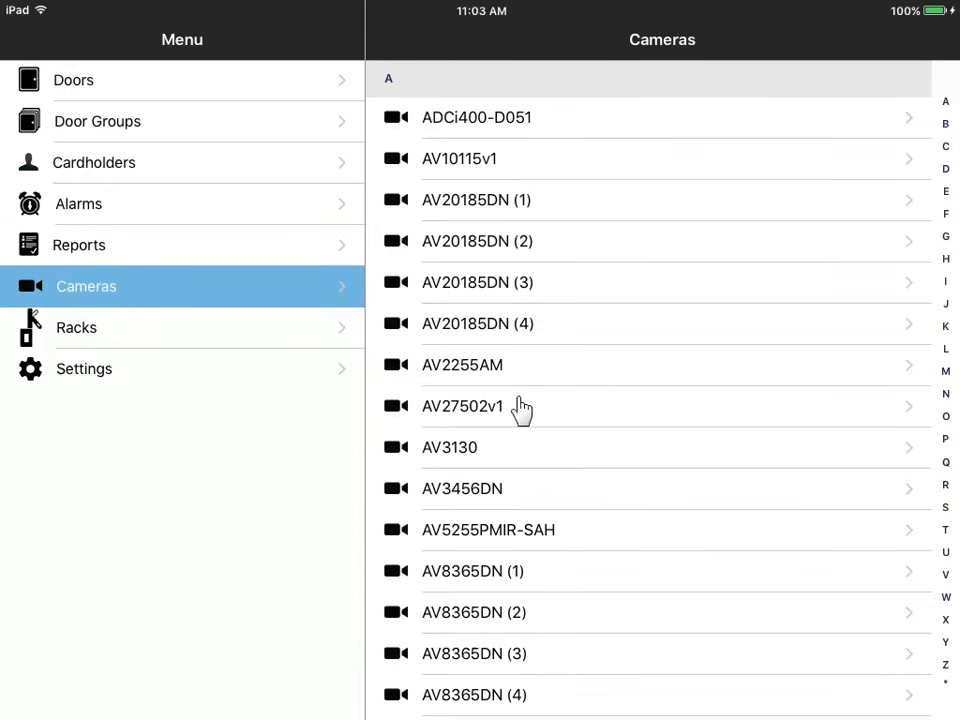
click(462, 406)
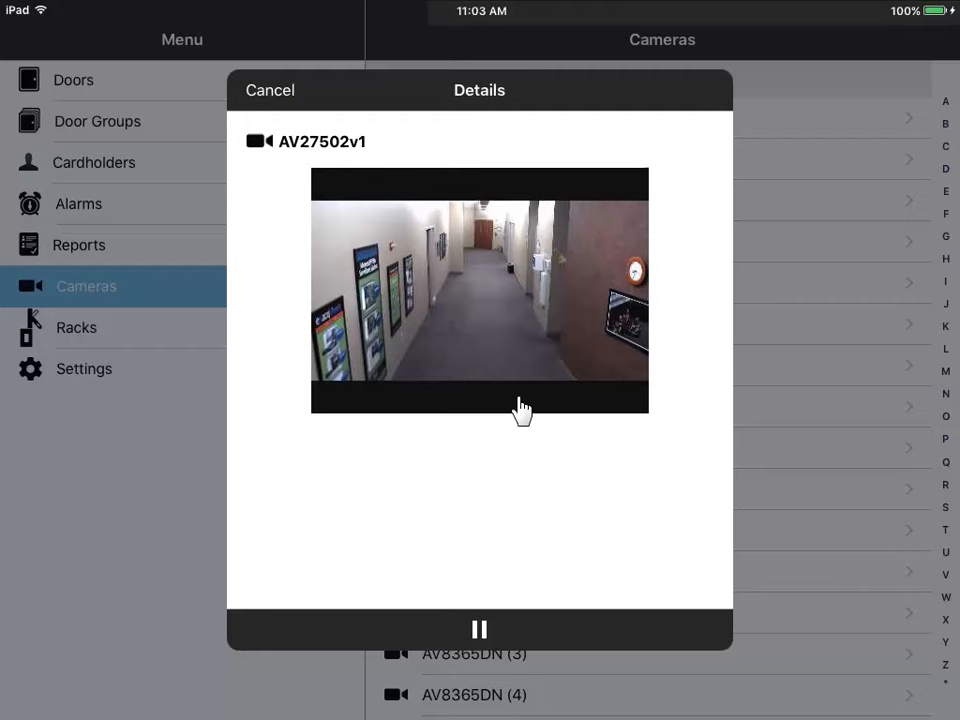
click(270, 90)
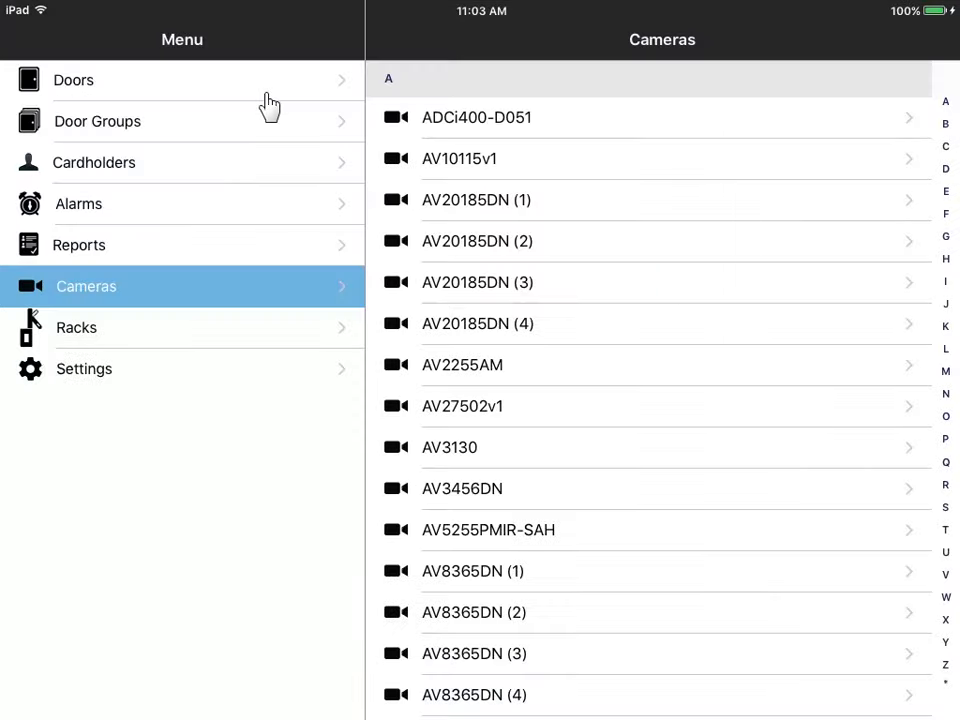
mouse_move(130, 328)
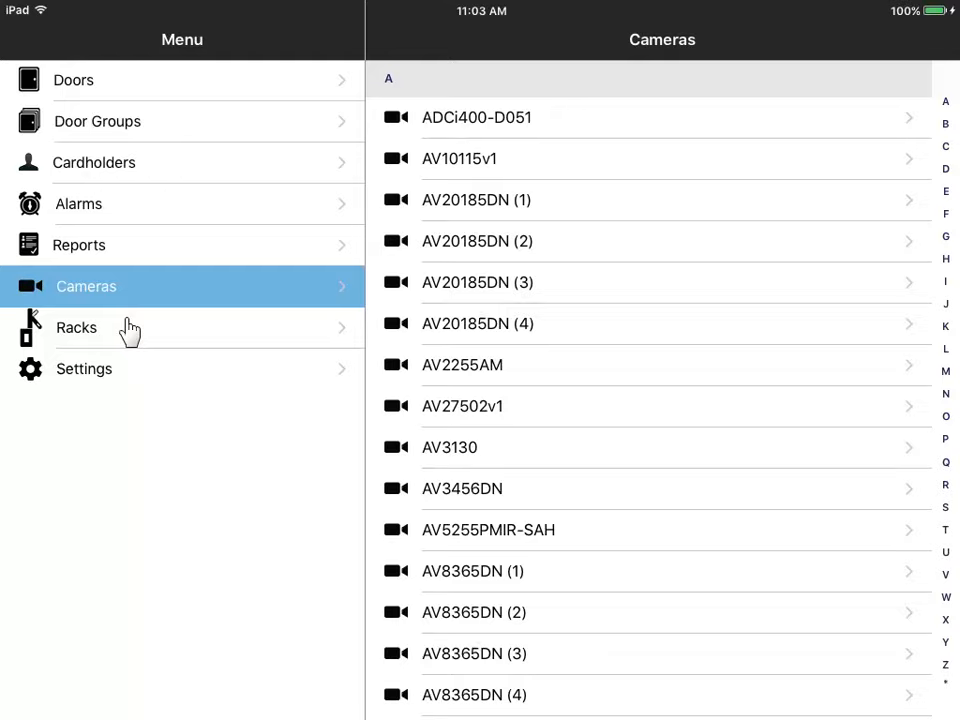
Step: Unlock the A6E - RACK front door so it reads Open and Unlocked
click(76, 327)
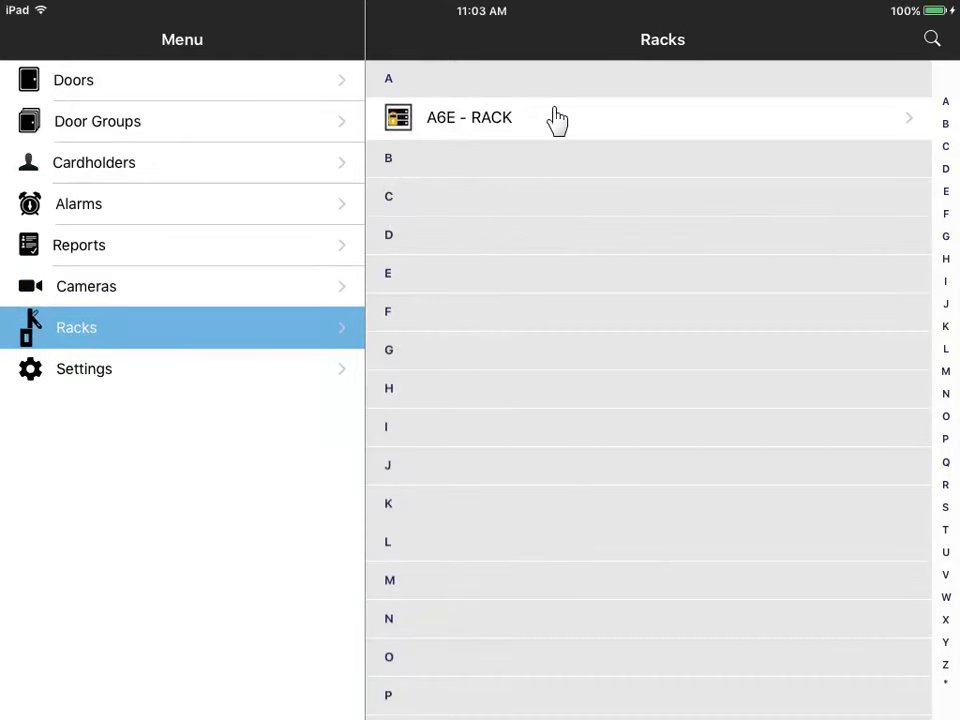
click(469, 117)
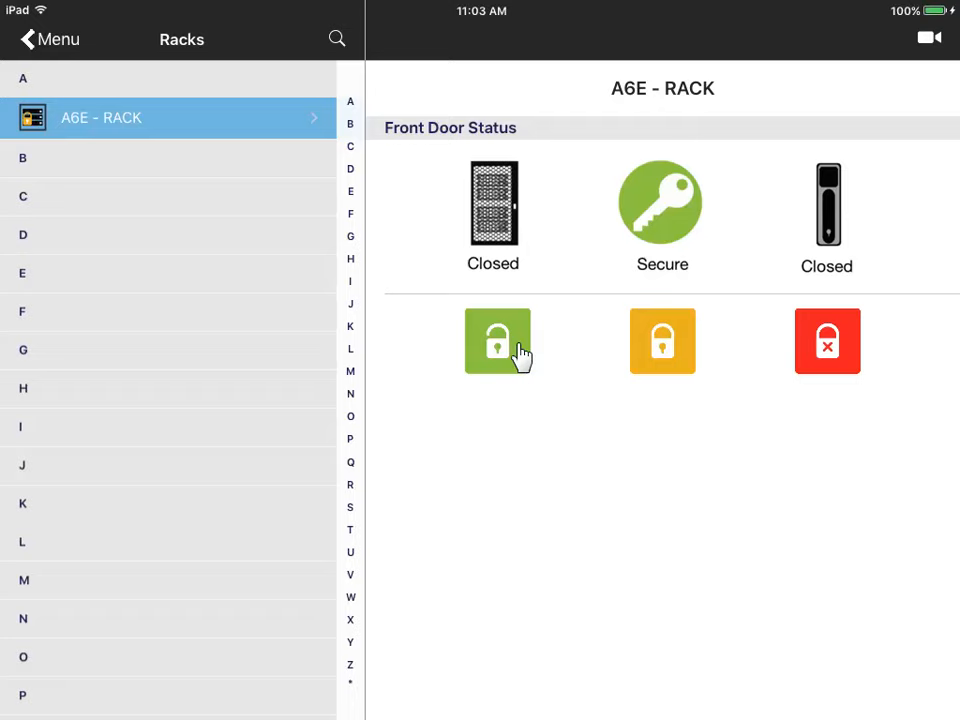
click(497, 340)
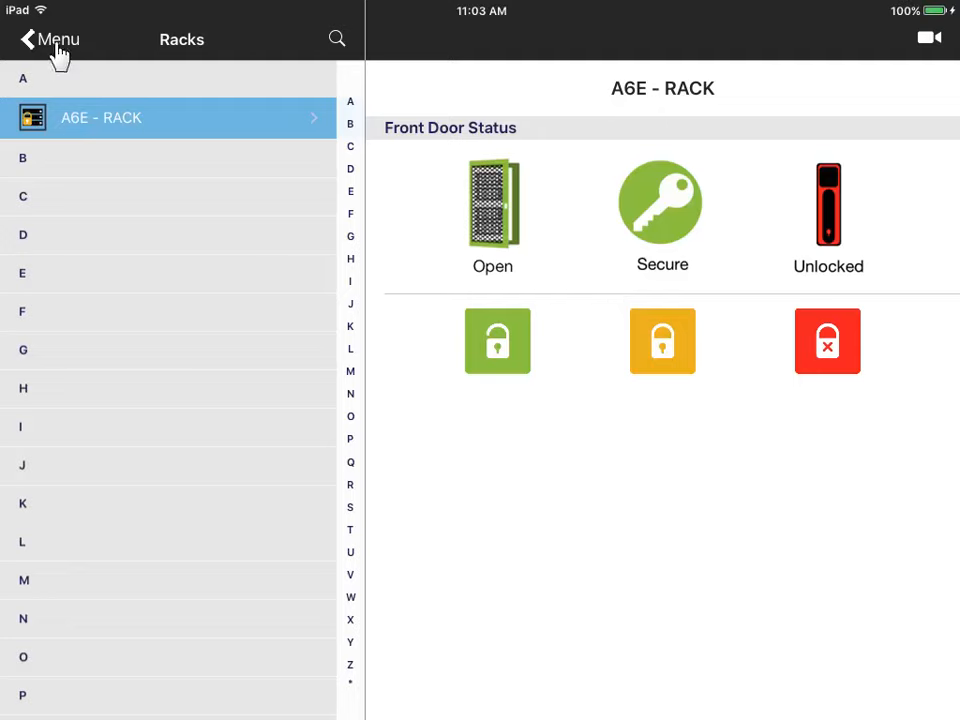
Step: Return to the main menu and show the PIN reset and logout settings
click(50, 39)
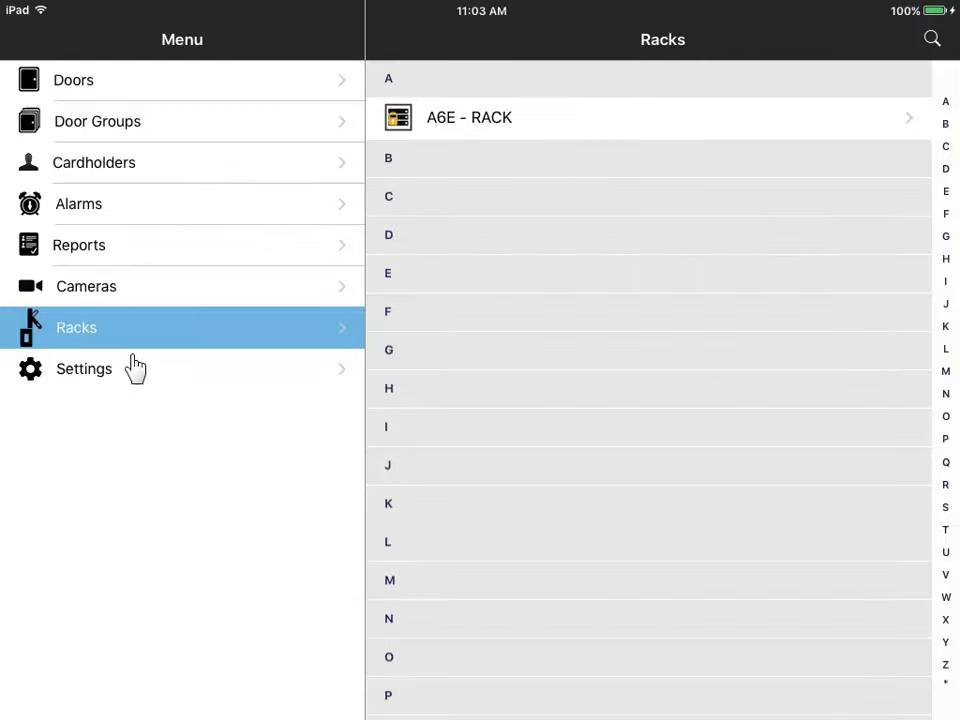
click(84, 368)
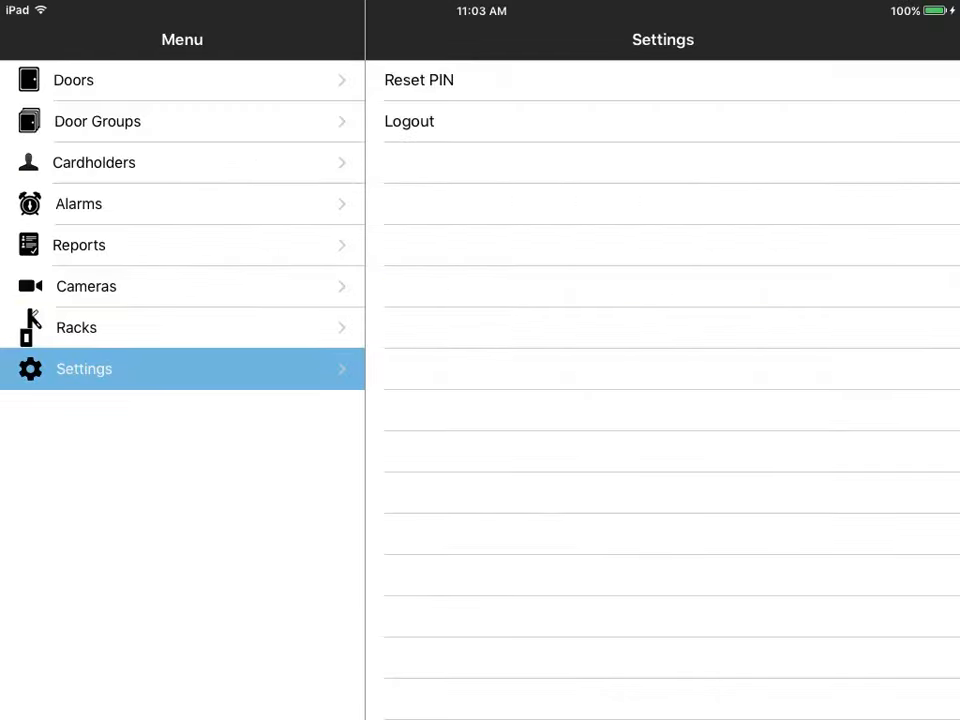